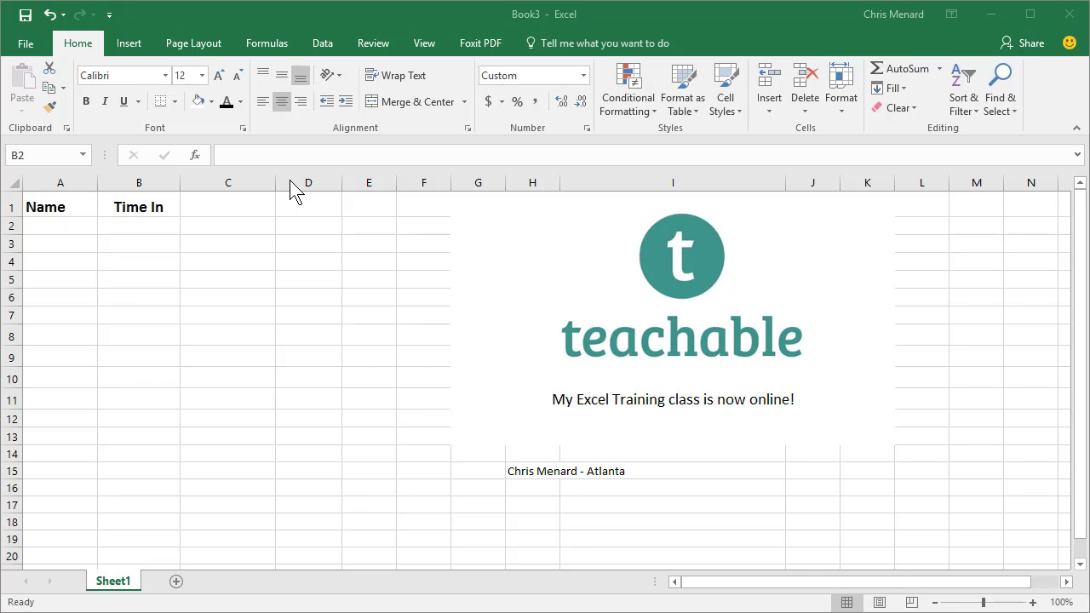
Type the times 7 am, 1 pm and 2:00 PM down the Time In column from B2
click(139, 226)
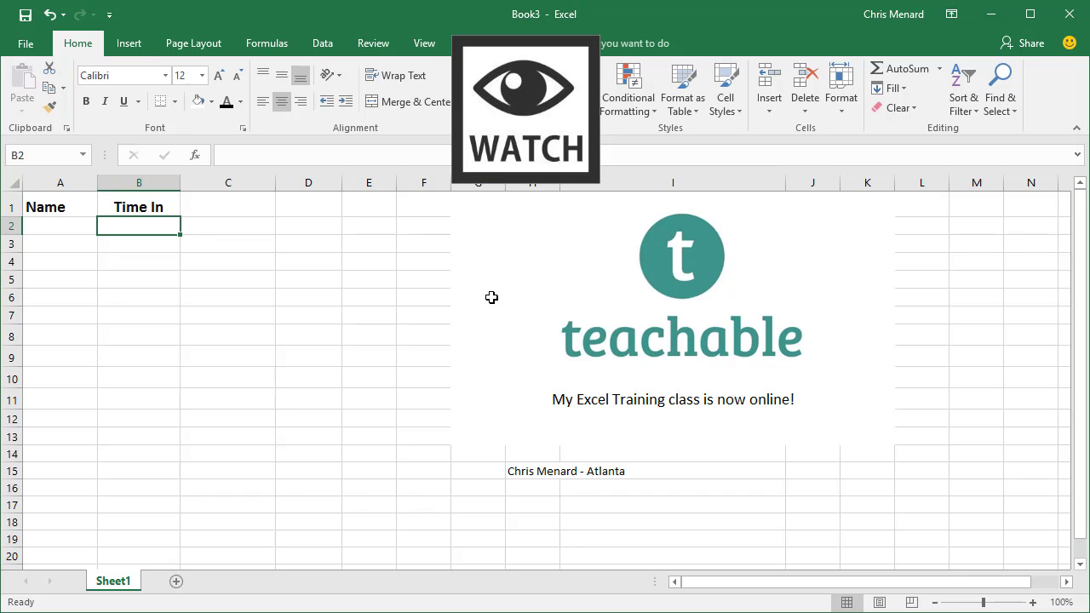
text(7 am)
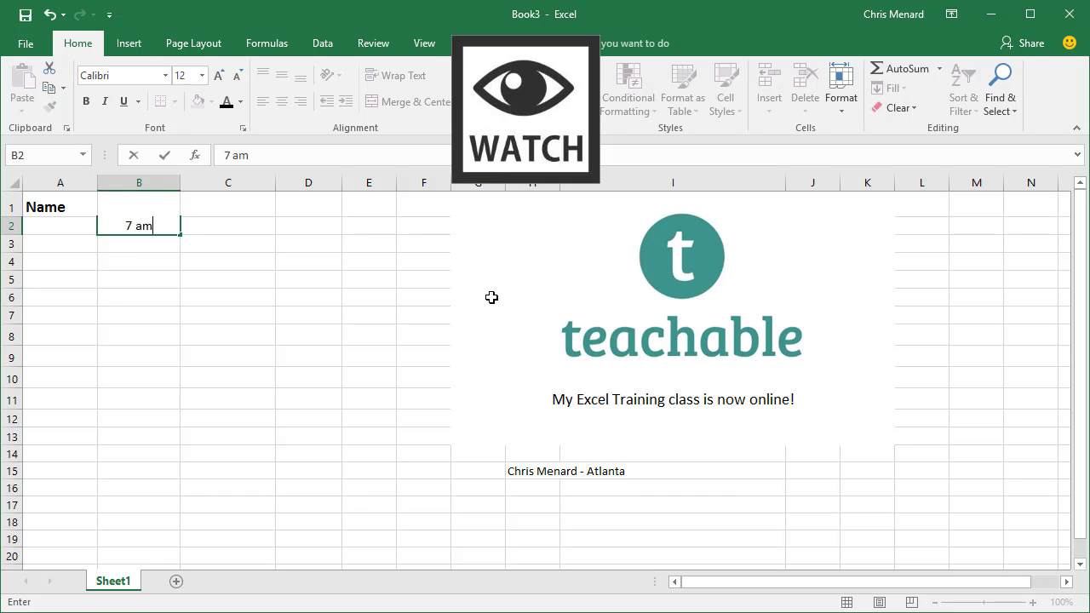
key(enter)
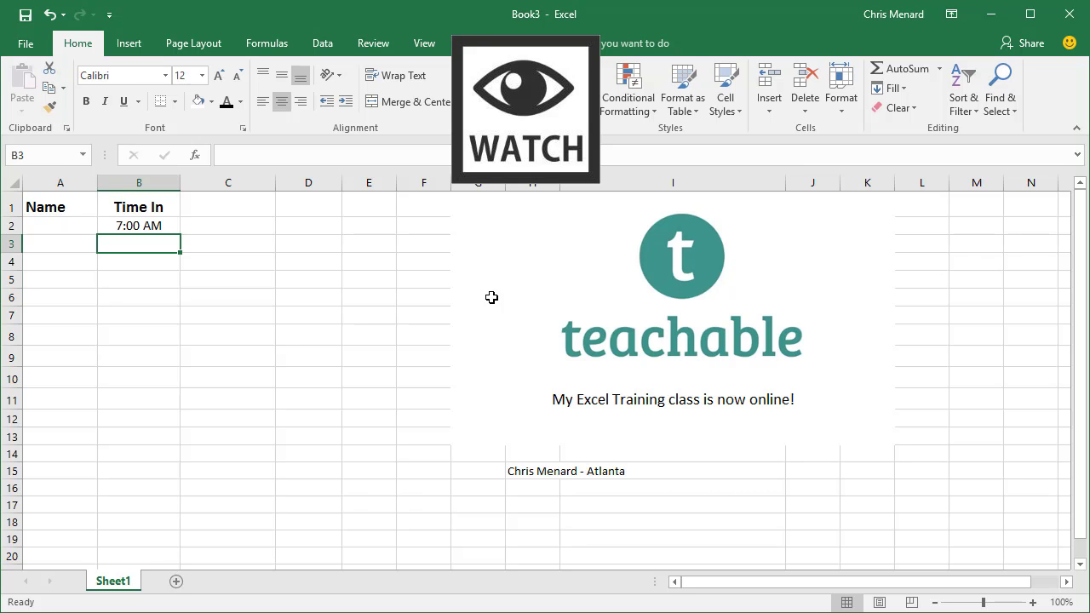
text(1 p)
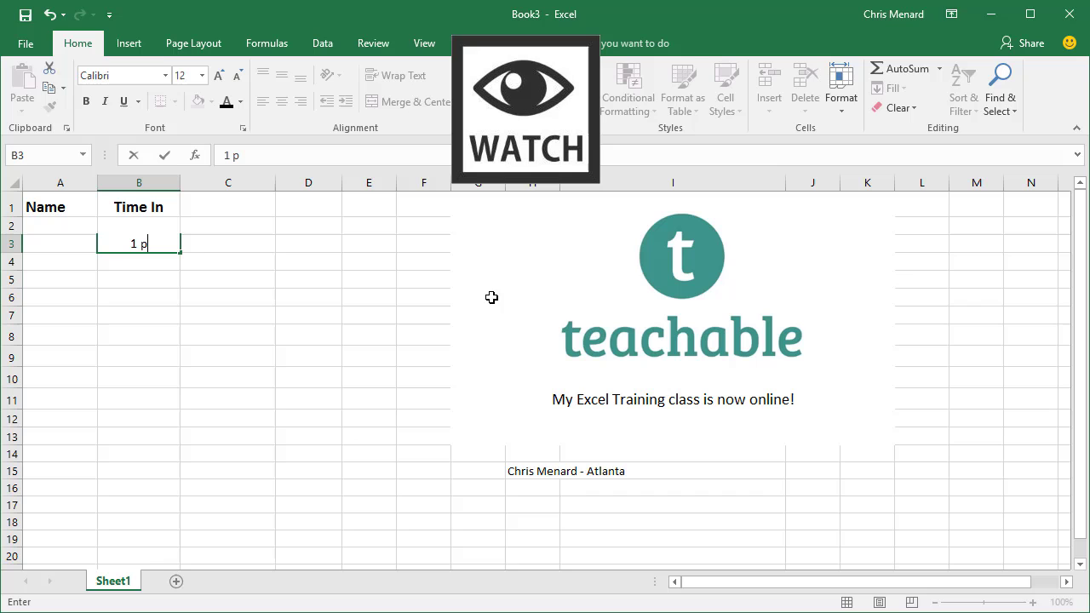
key(enter)
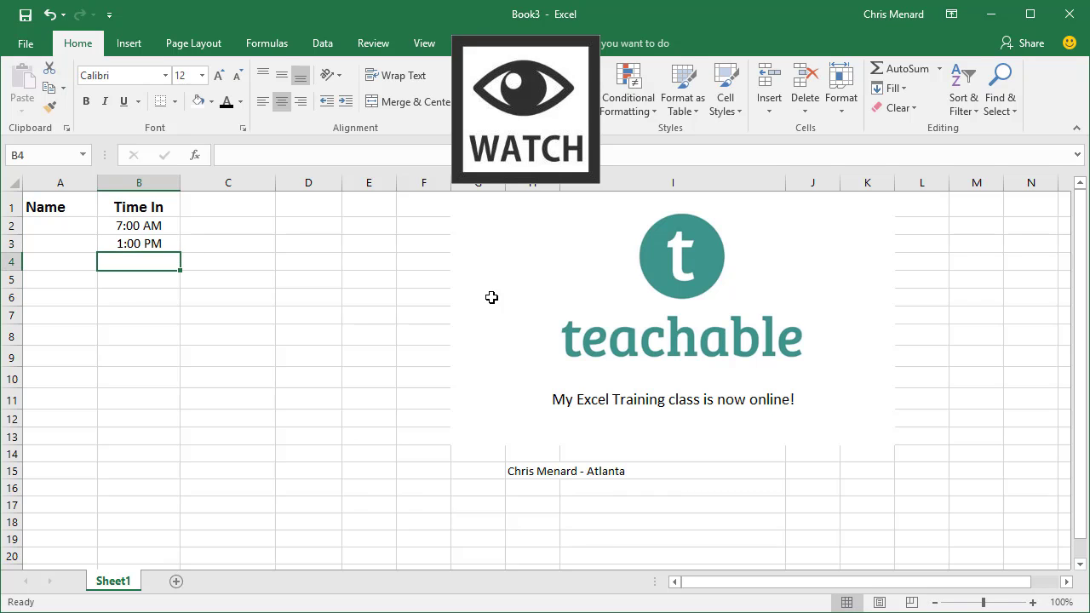
text(2:00 PM)
click(139, 280)
text(2:25 PM)
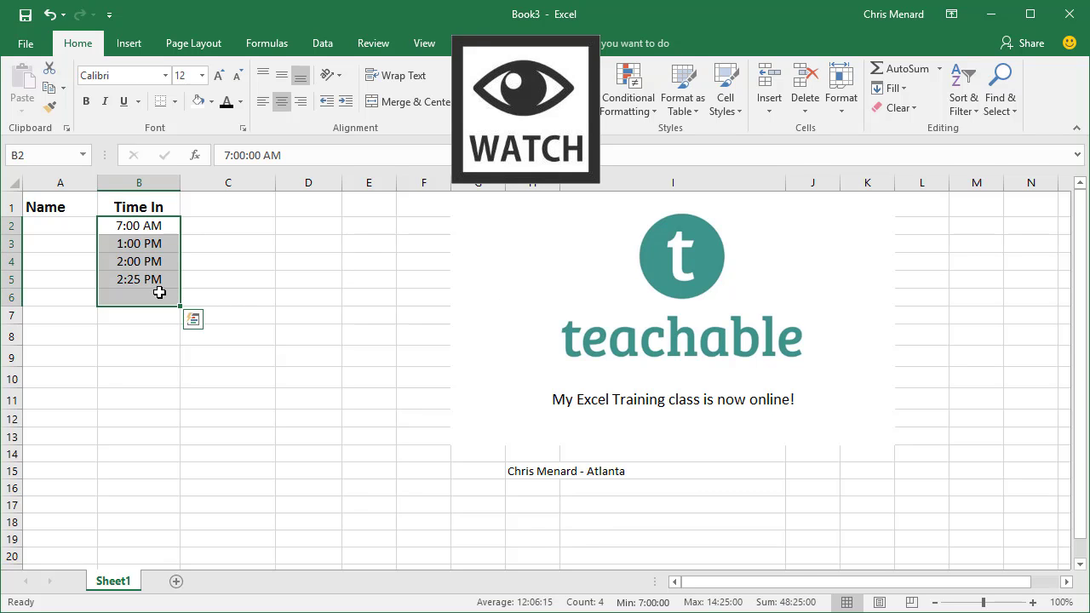
Clear the entered times and set the column B cells to the Text number format
key(Delete)
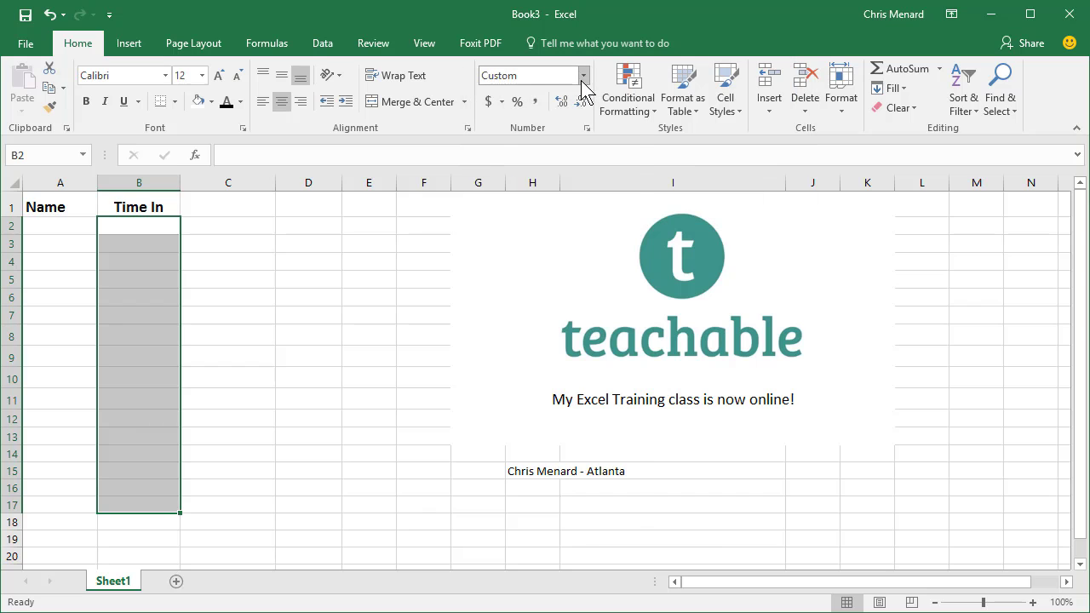
click(583, 75)
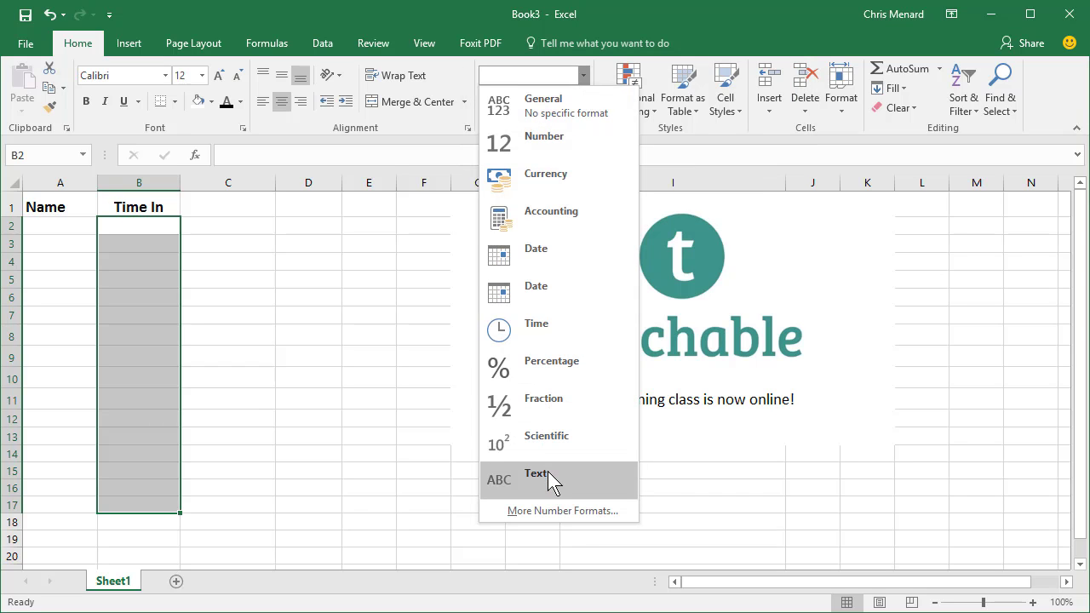
click(537, 473)
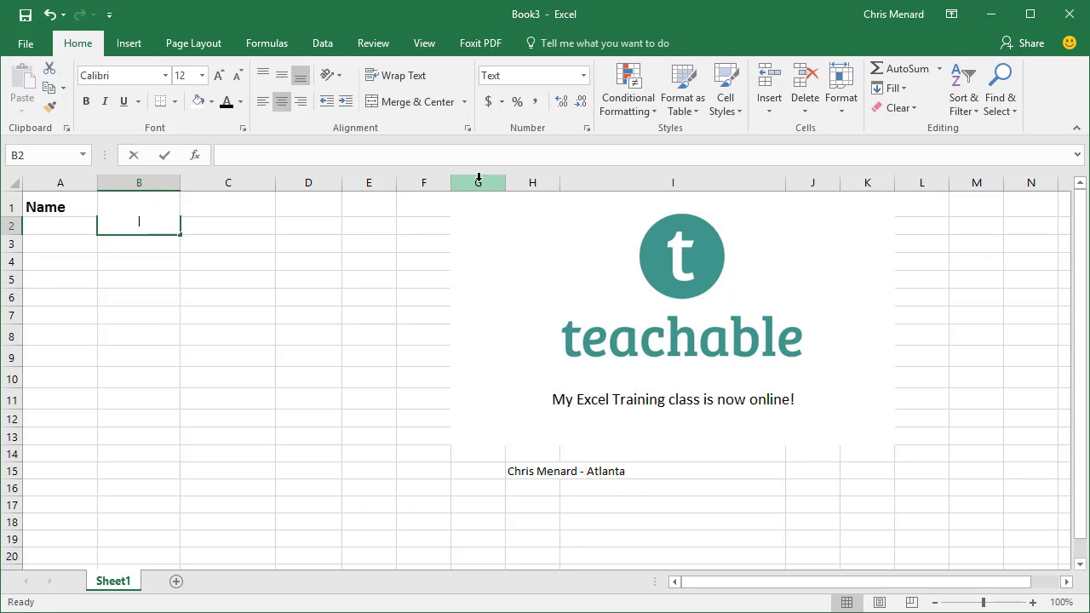
Enter text times 0700, 1300, 1325, 1355, 1515 in B2:B6 and start =LEFT( in C2
text(0700)
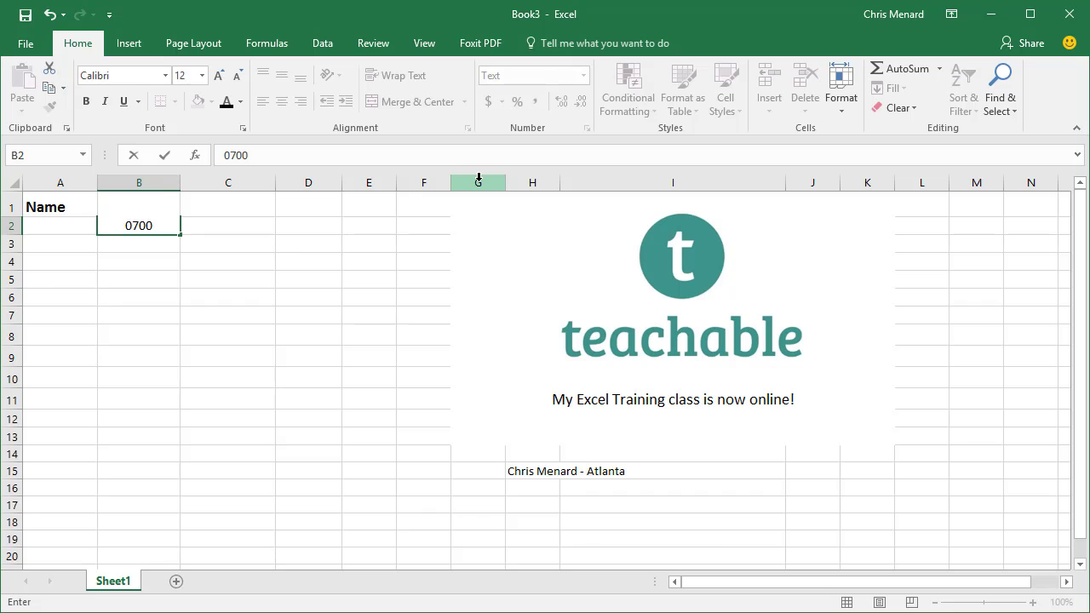
text(Time In)
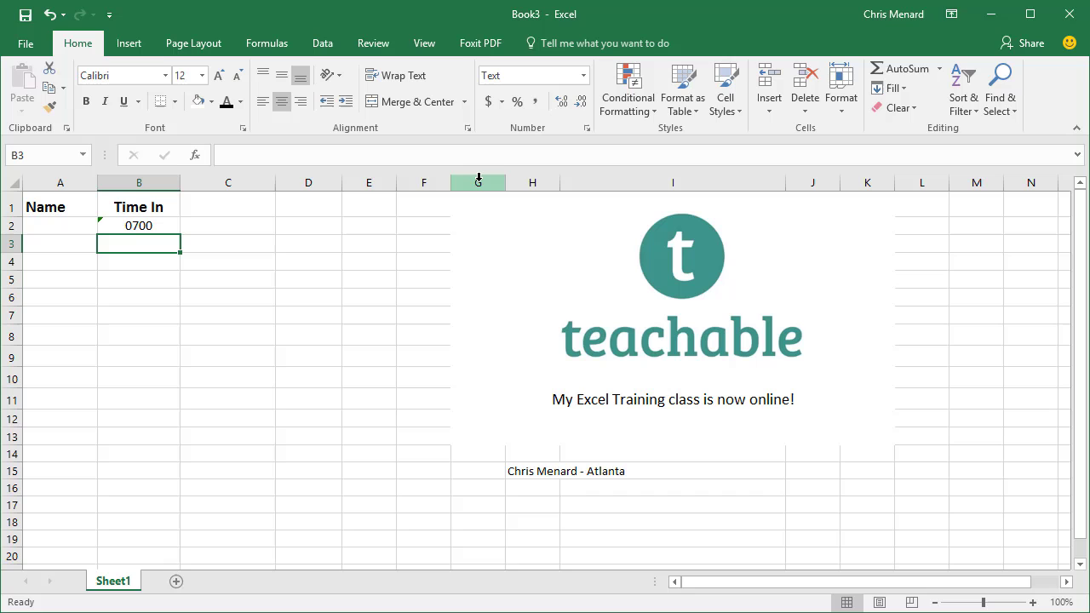
text(1300)
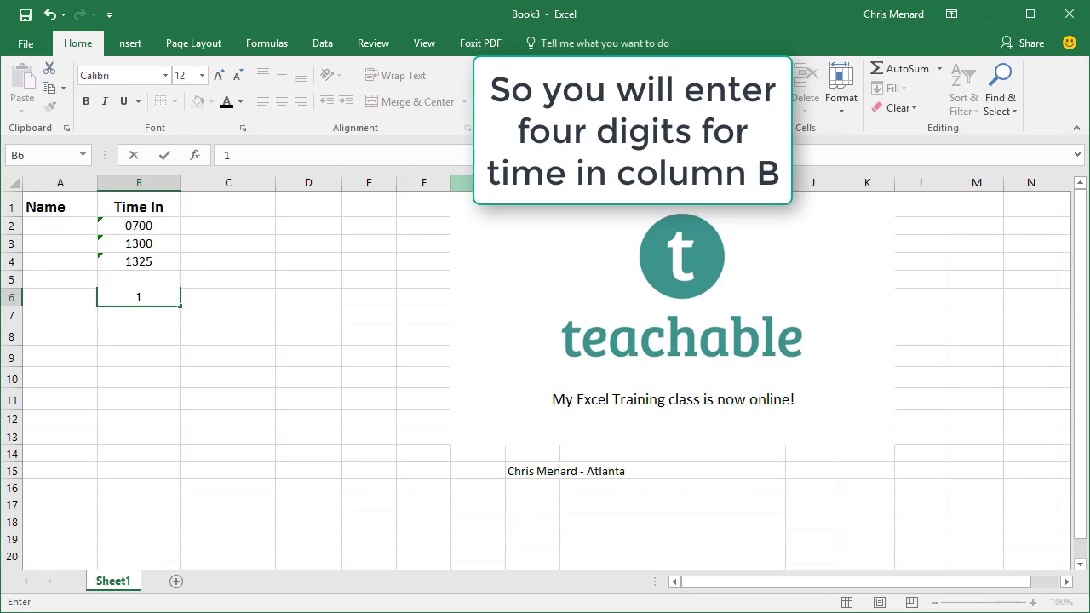
text(515)
click(138, 279)
text(1355)
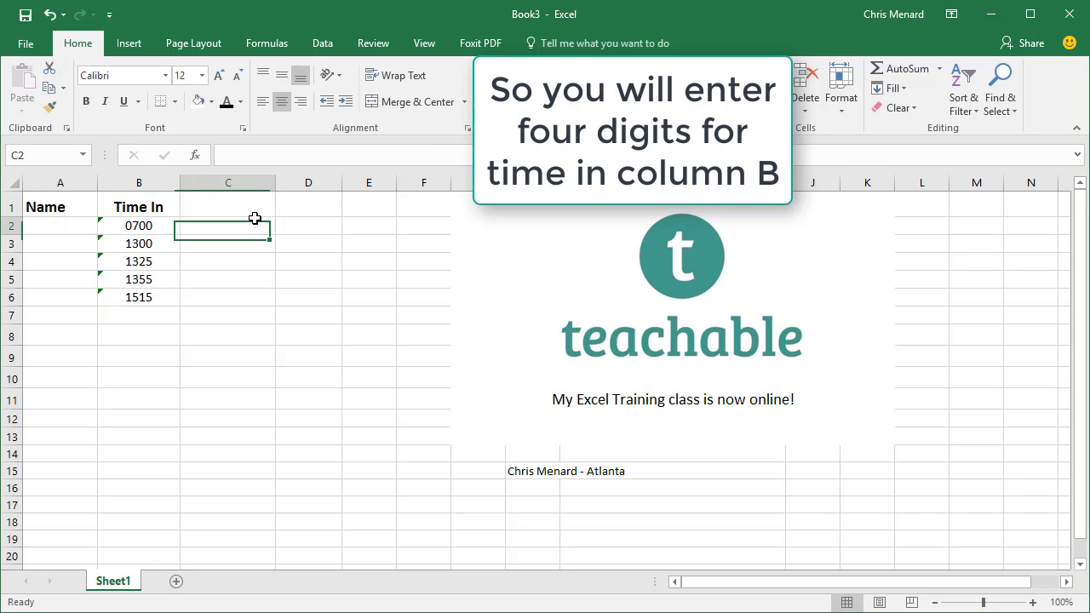
text(=lef)
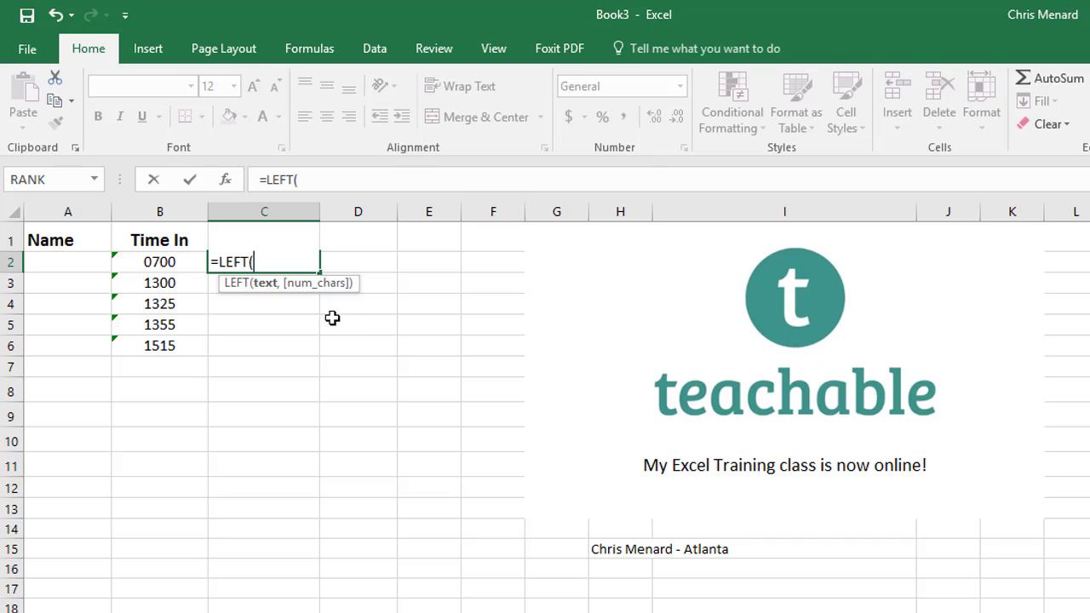
Complete =LEFT(B2,2) in C2 and fill it to C6, showing 07, 13, 13, 13, 15
click(159, 261)
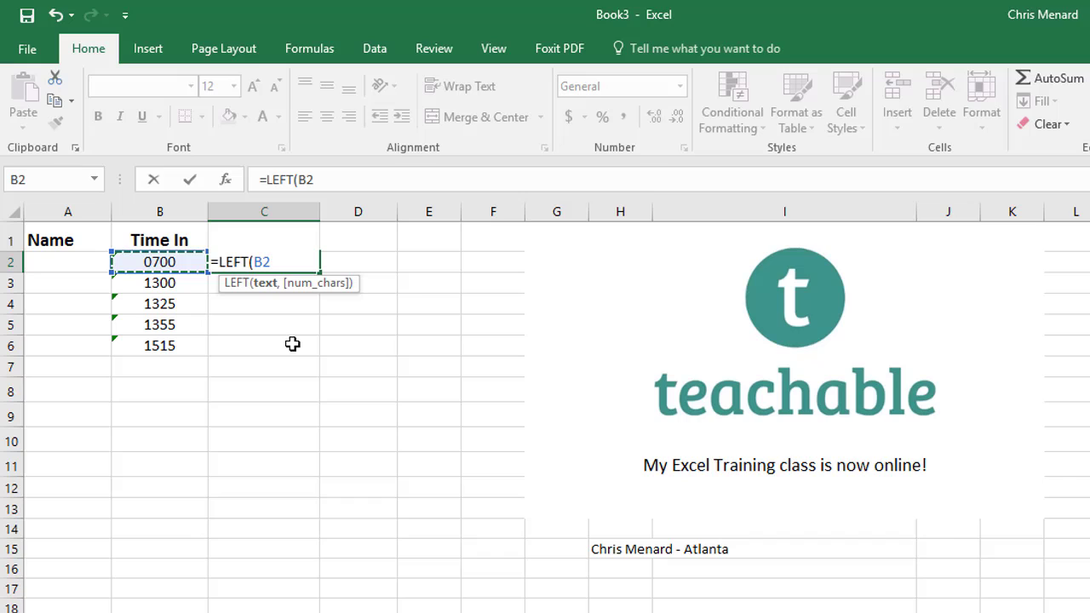
text(,2)
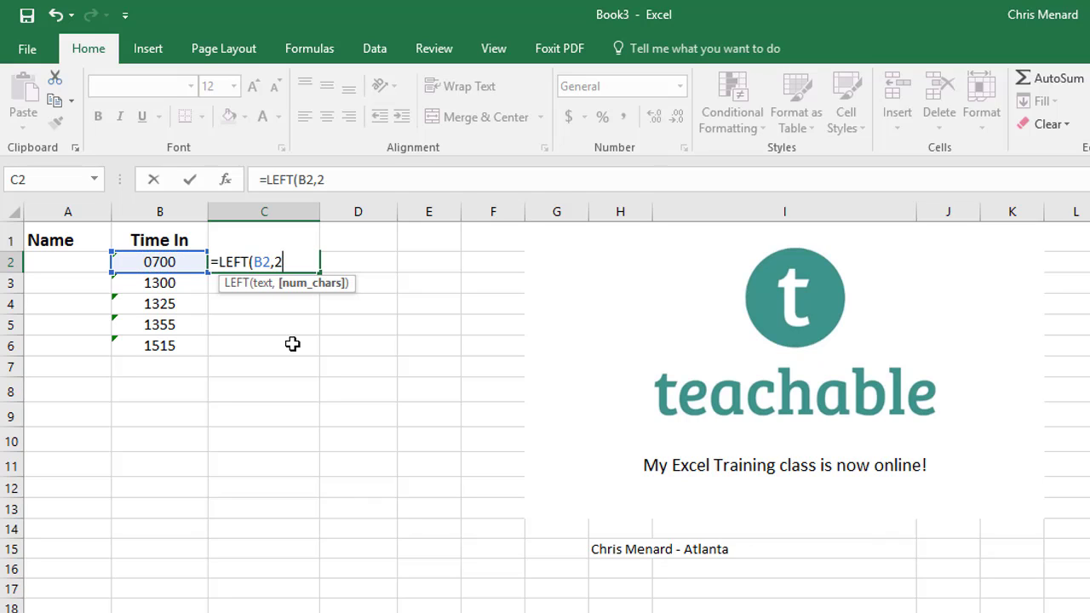
key(Enter)
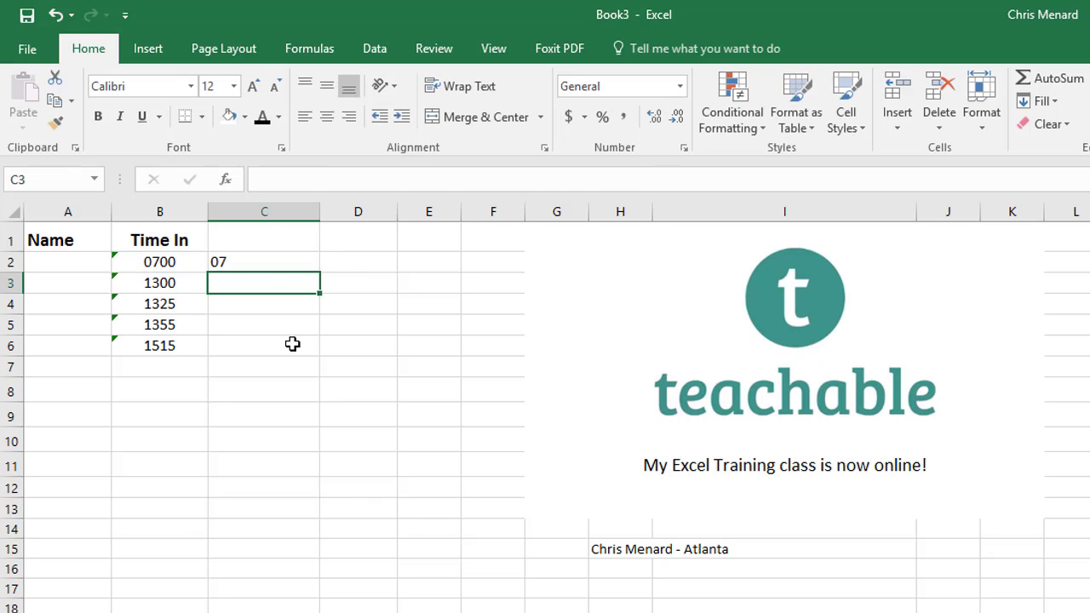
click(264, 261)
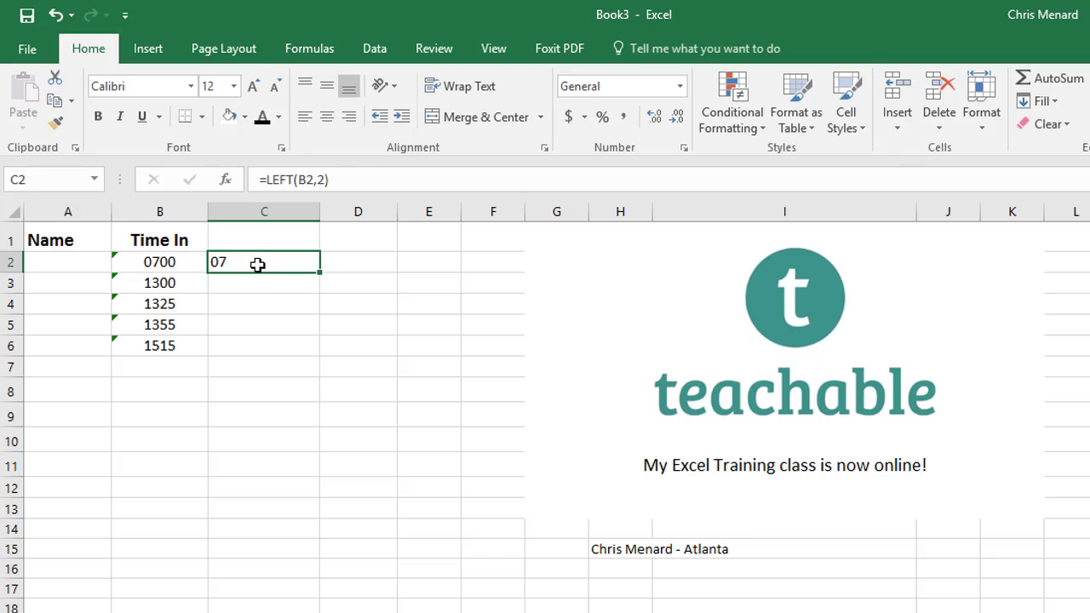
drag(257, 262, 306, 325)
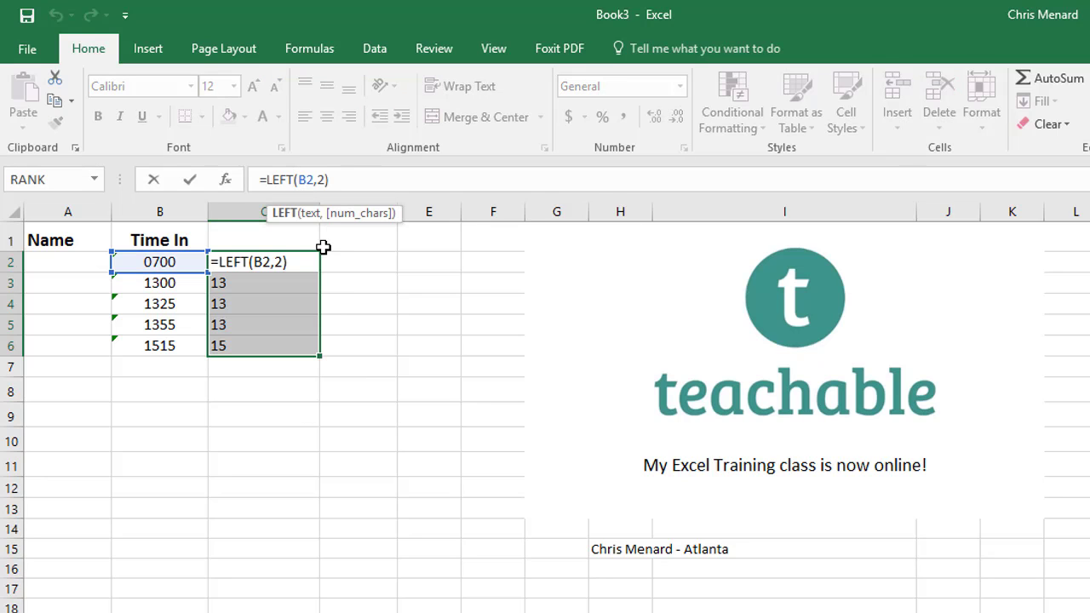
Change C2 to =MID(B2,3,2), fill to C6 for minutes 00, 00, 25, 55, 15
text(mid)
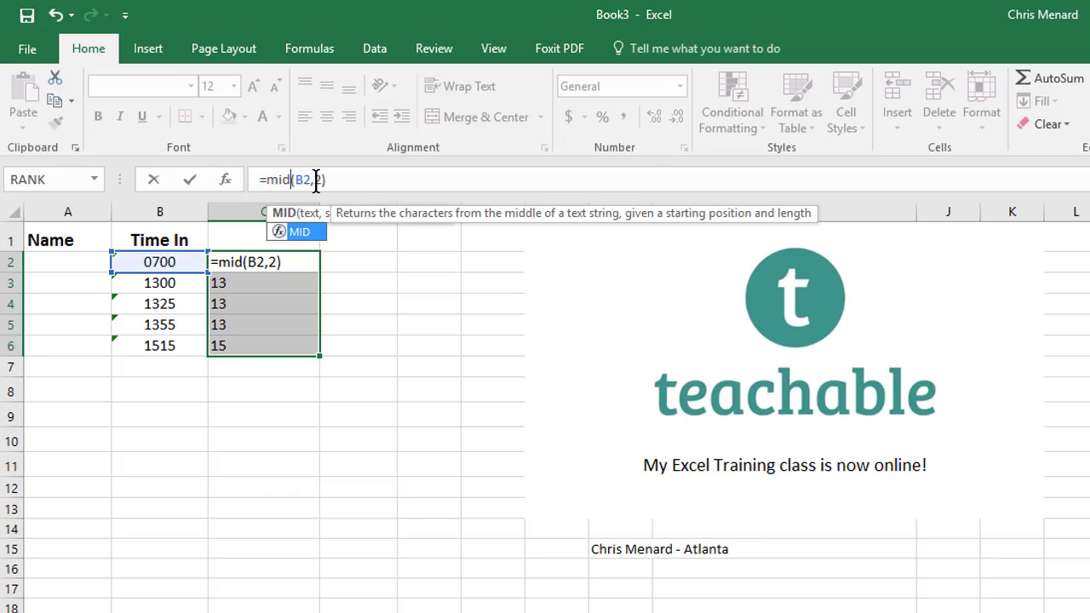
key(Backspace)
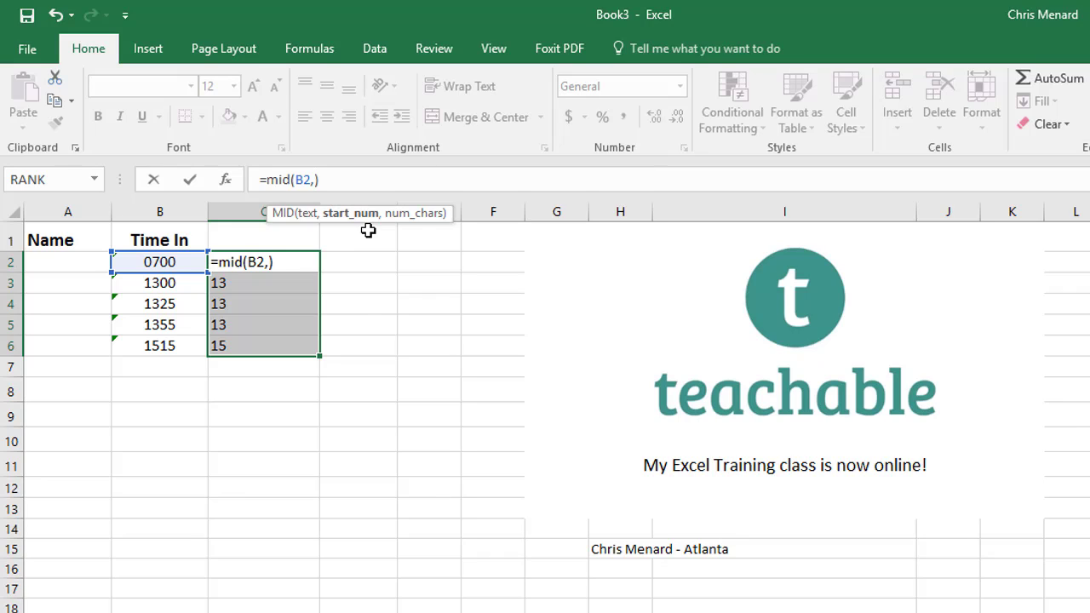
text(3,2)
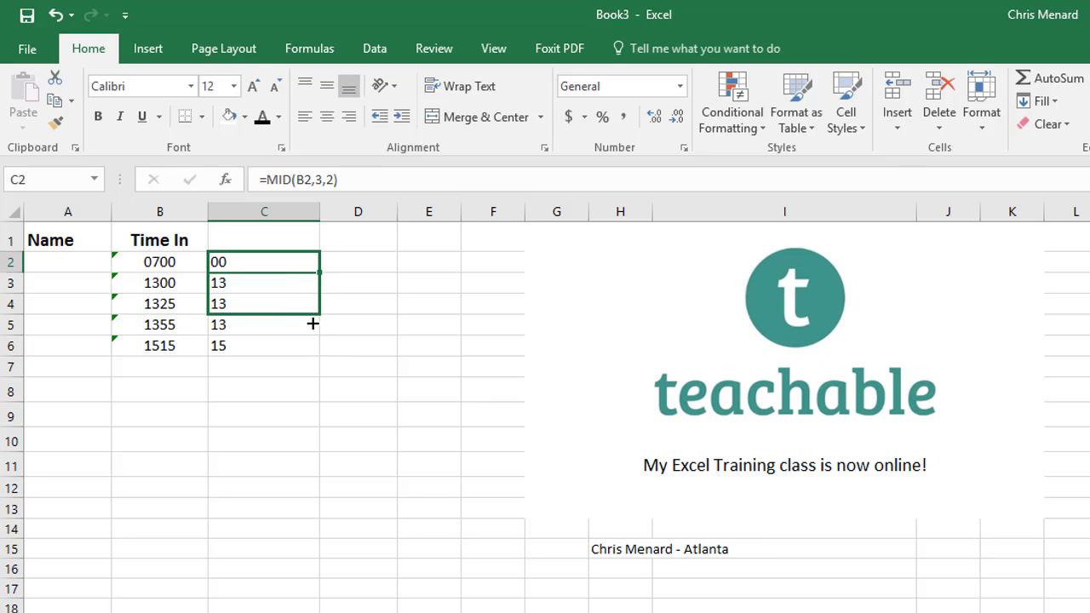
drag(312, 324, 309, 360)
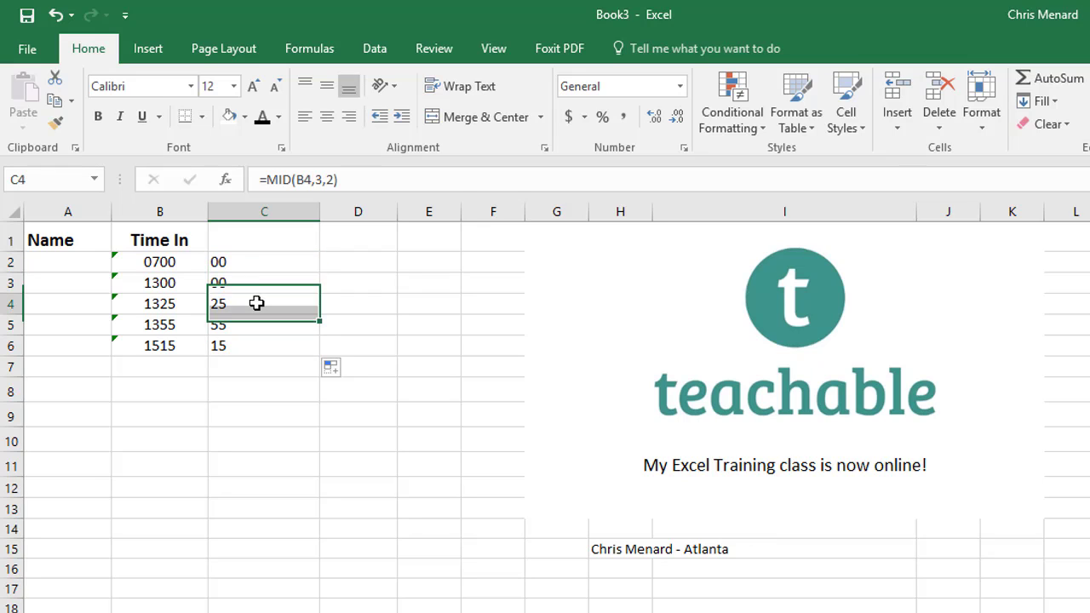
click(264, 345)
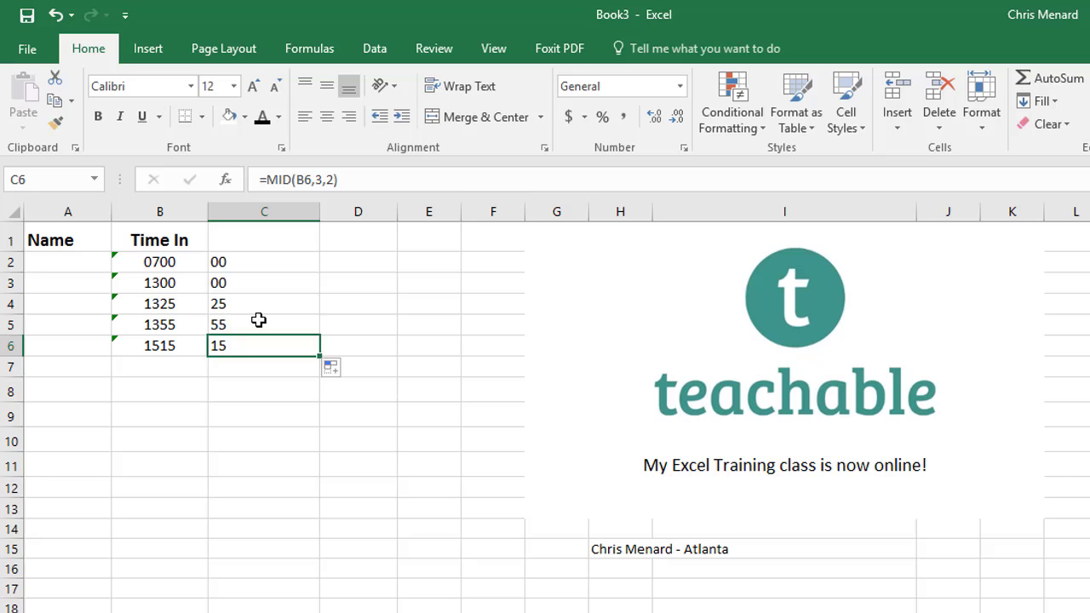
click(263, 261)
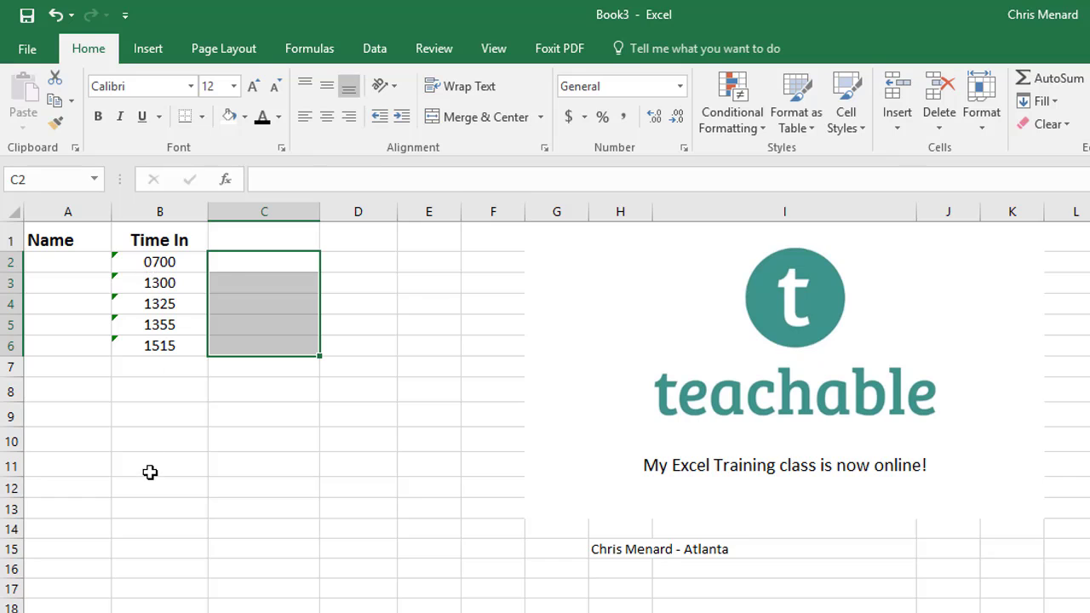
Start the C2 formula =TIMEVALUE(LEFT(B2,2)&":" to take the hours plus a colon
click(263, 262)
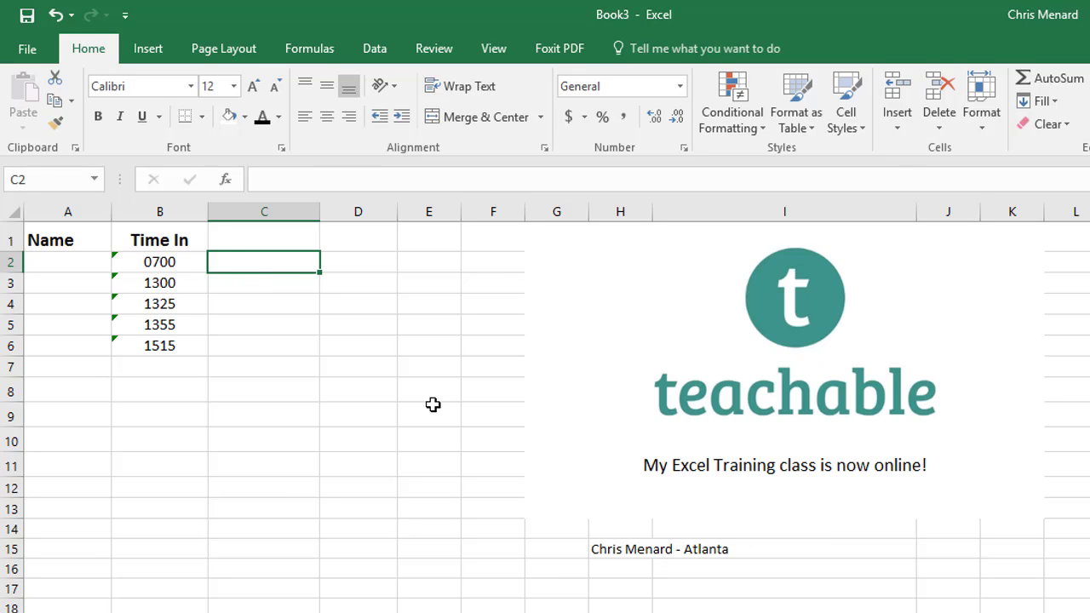
text(=time)
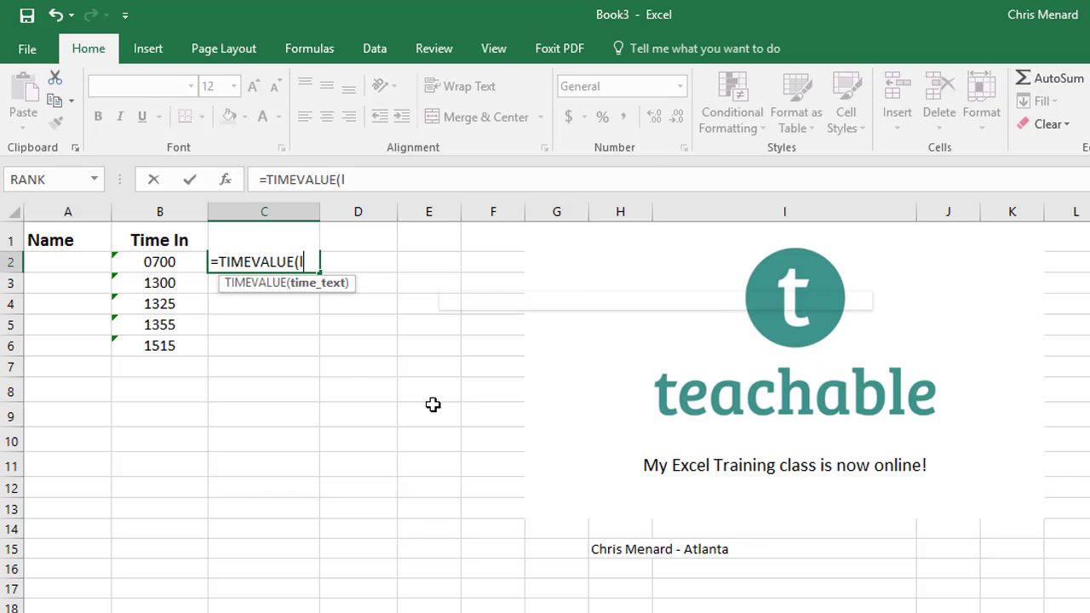
text(LEFT()
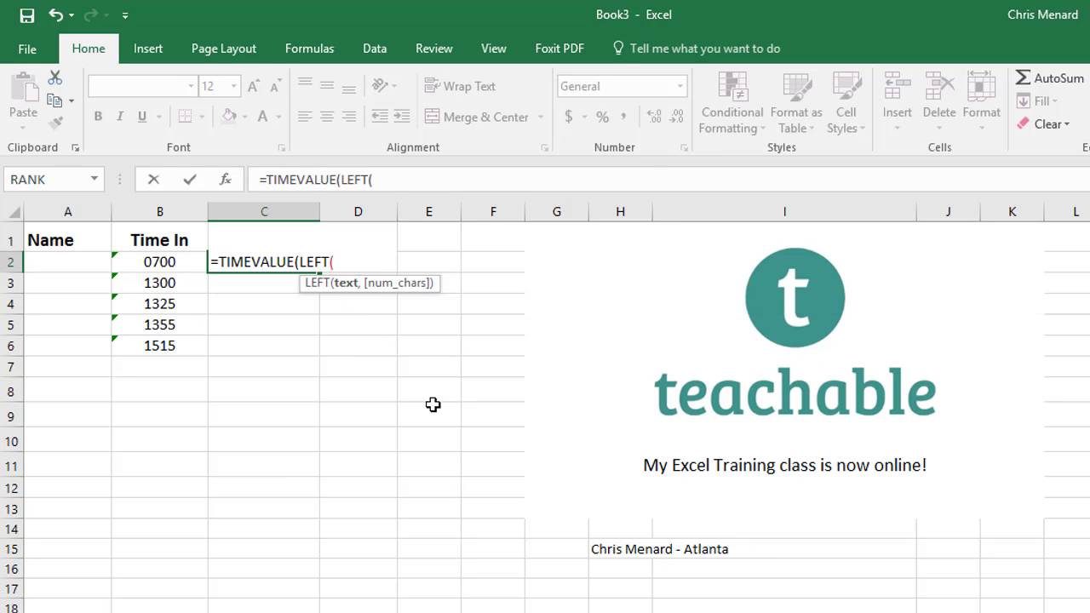
click(159, 261)
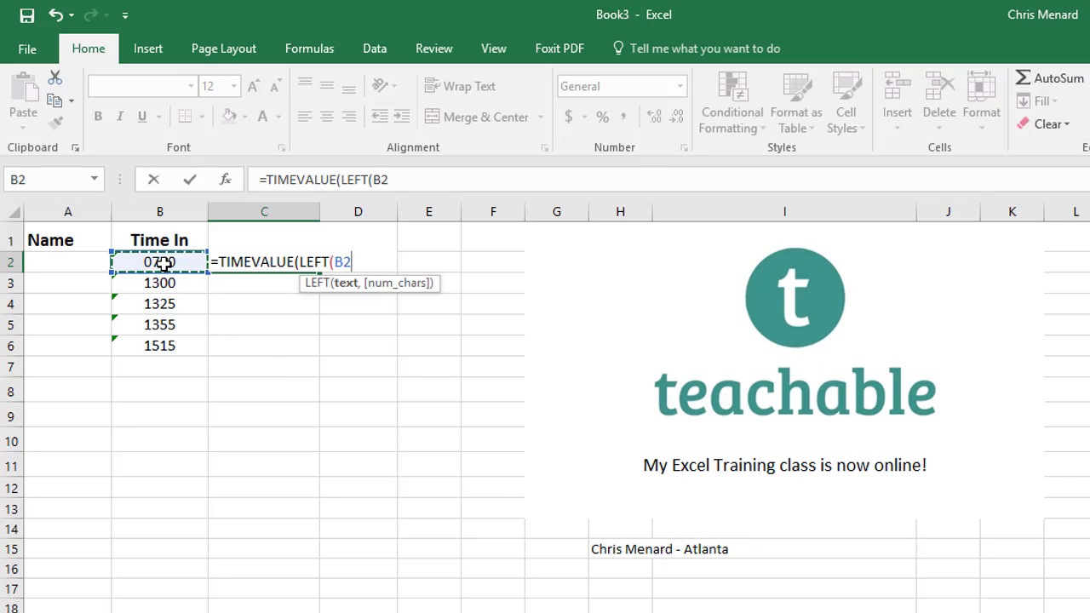
text(,2)
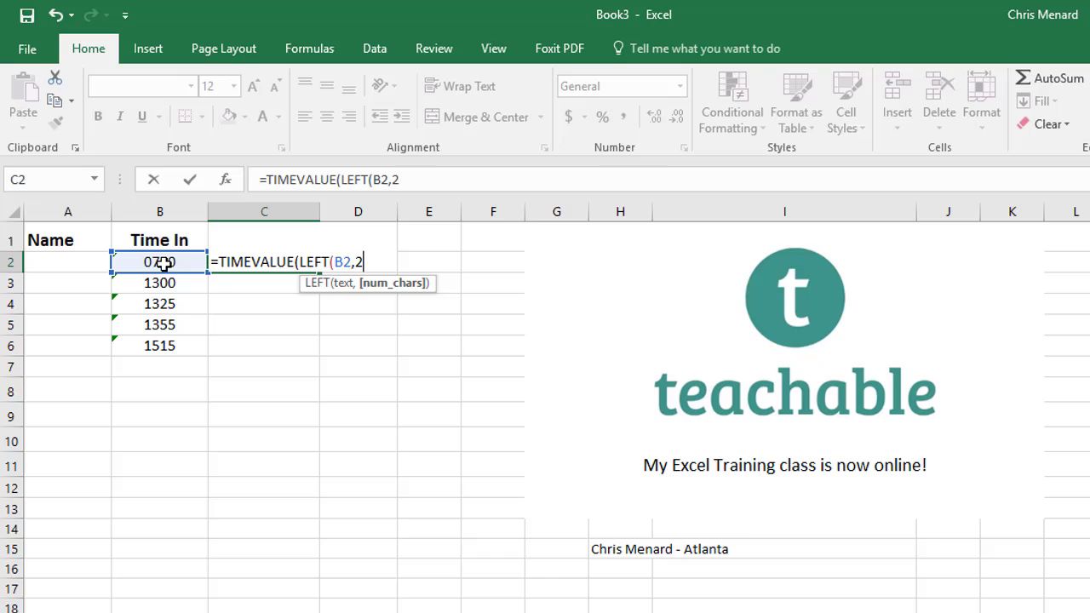
text())
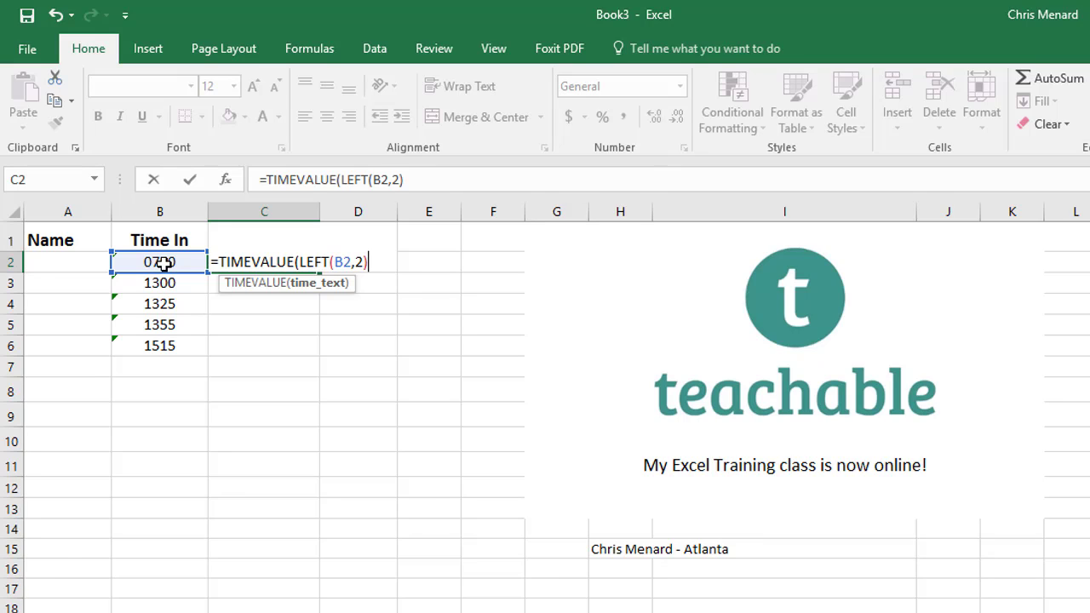
text(&)
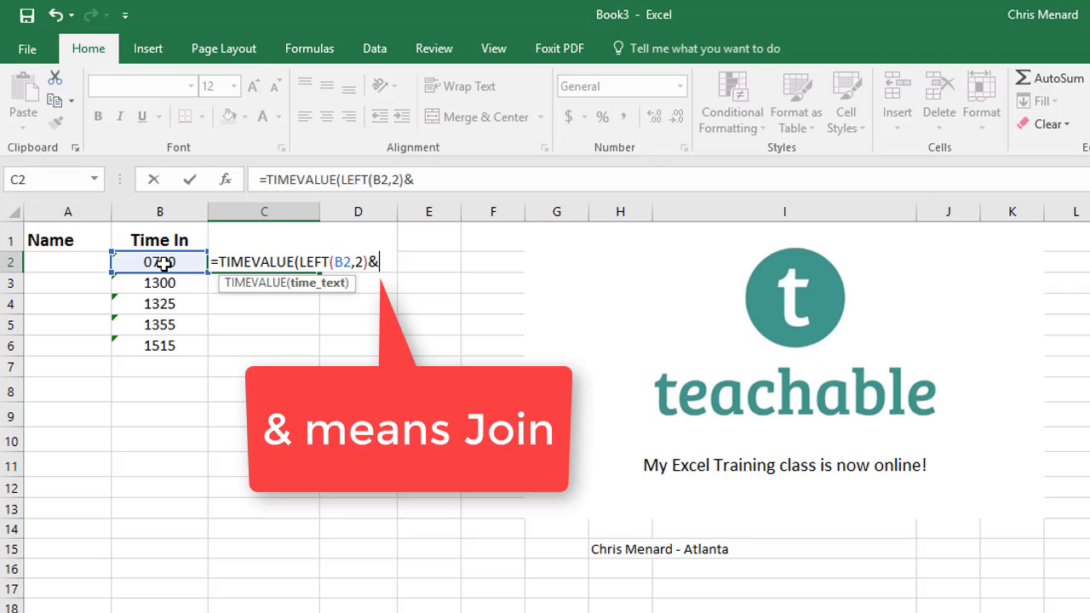
text(")
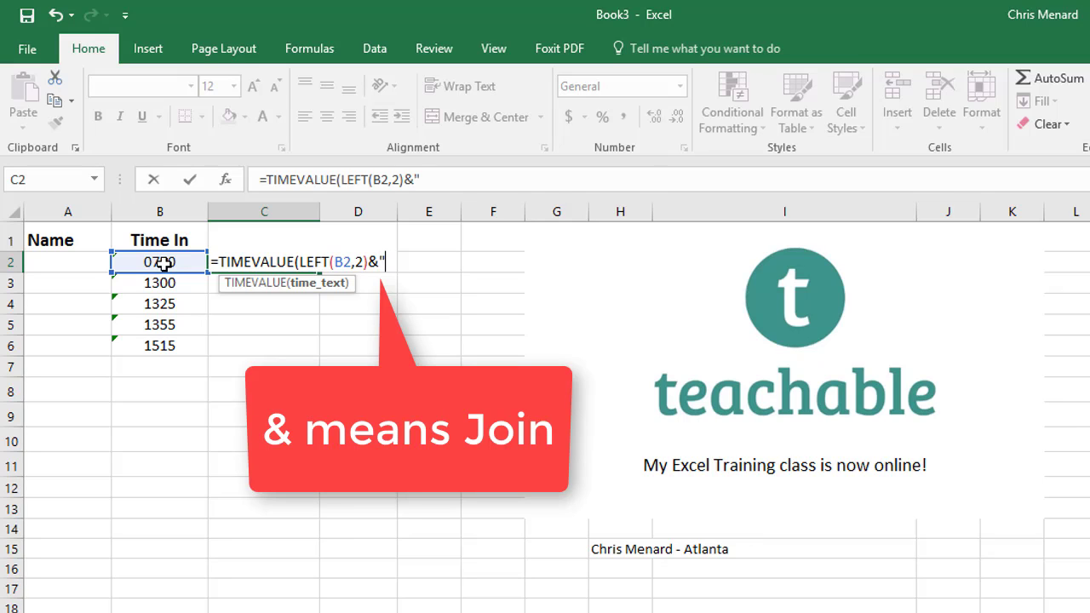
text(:)
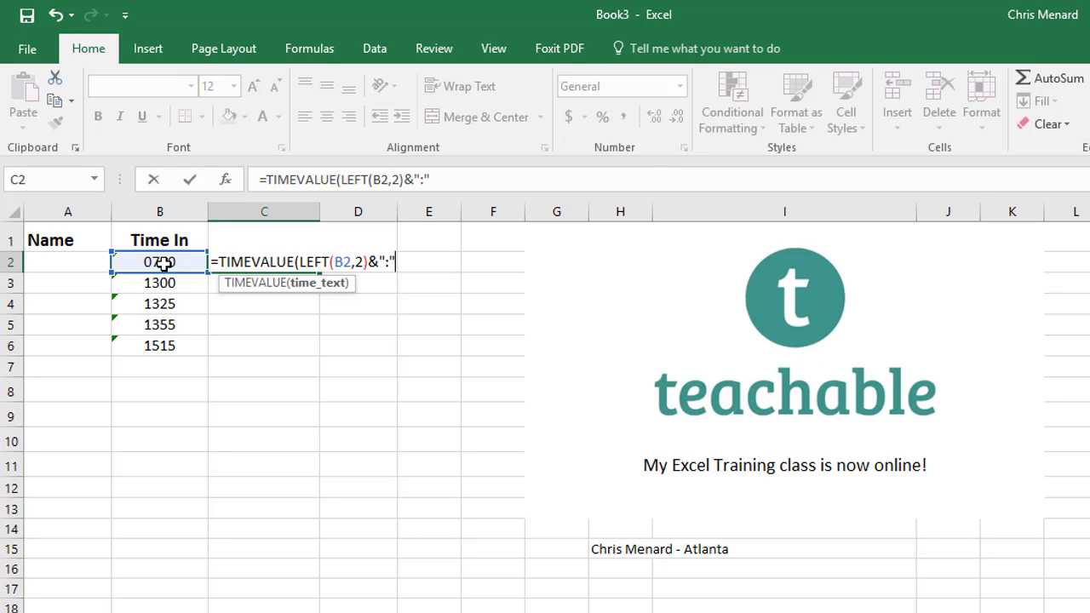
Append &MID(B2,3,2)) to finish the TIMEVALUE formula in C2
text(&)
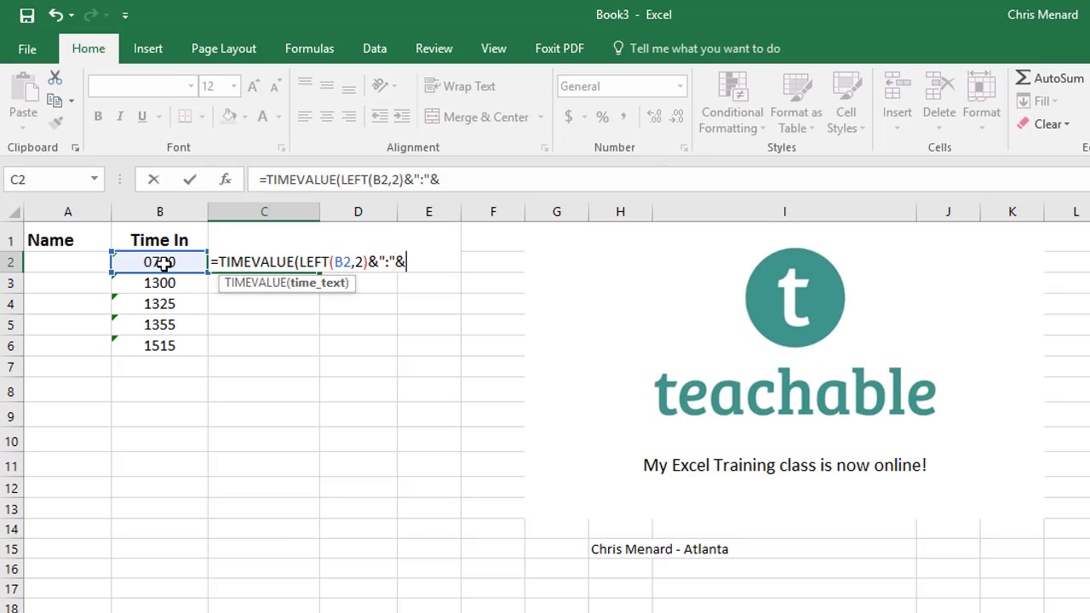
text(mid)
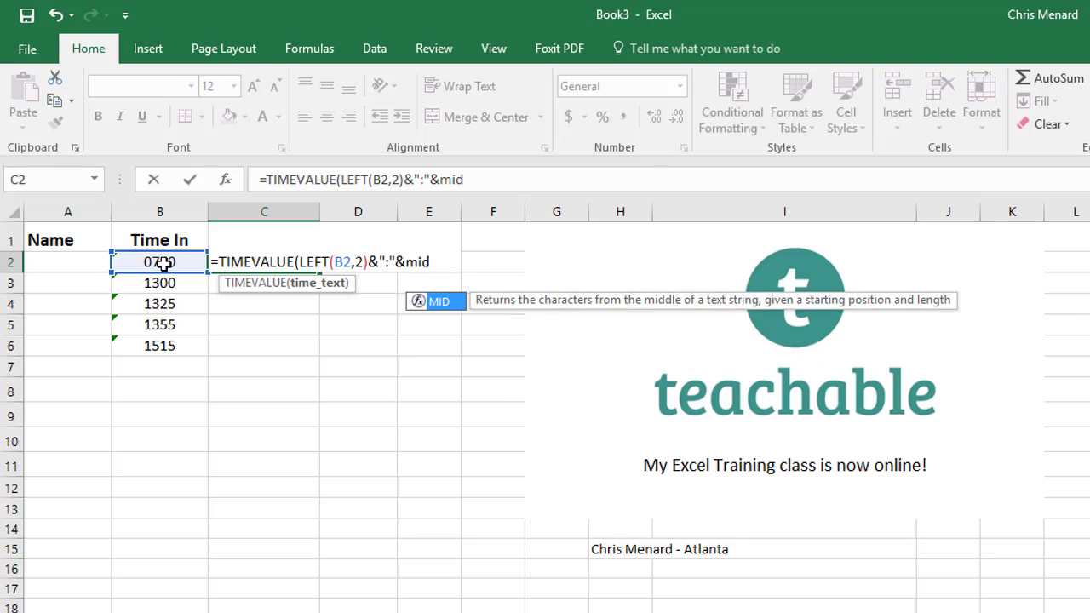
text((b2)
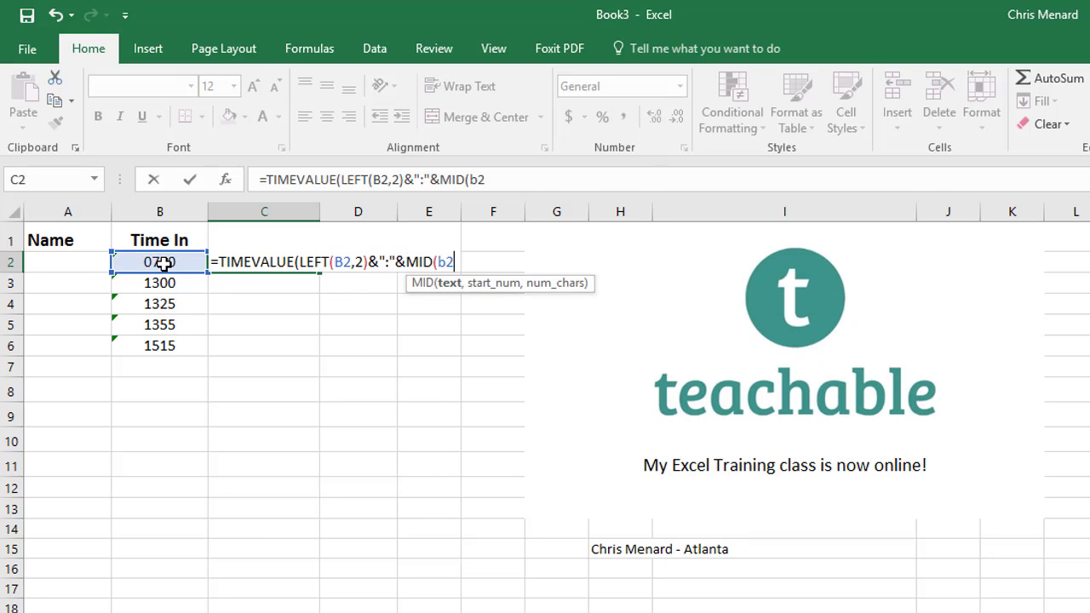
text(,)
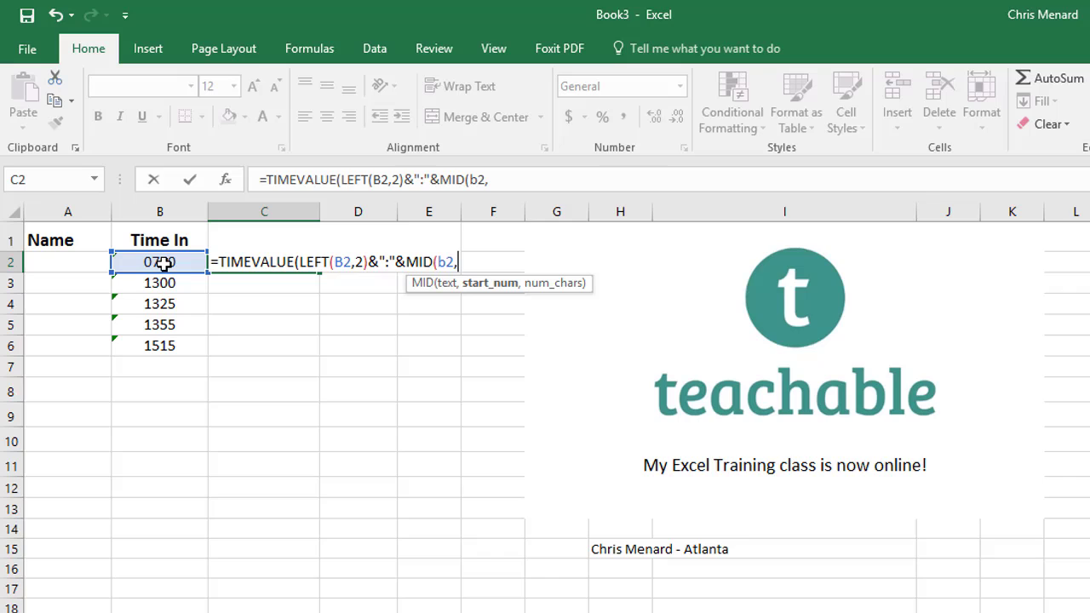
text(3)
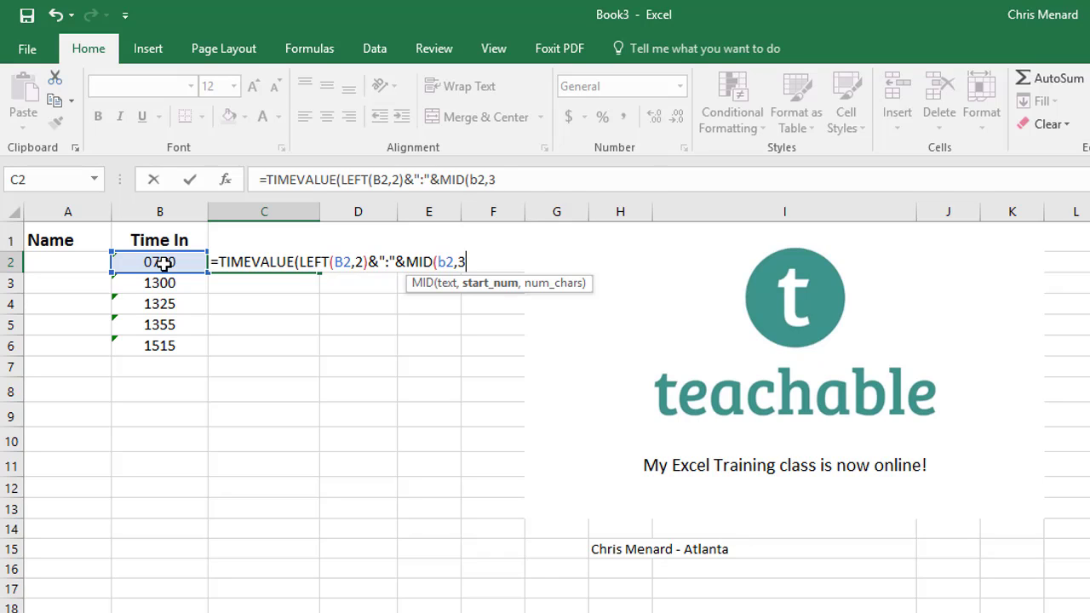
text(,2)
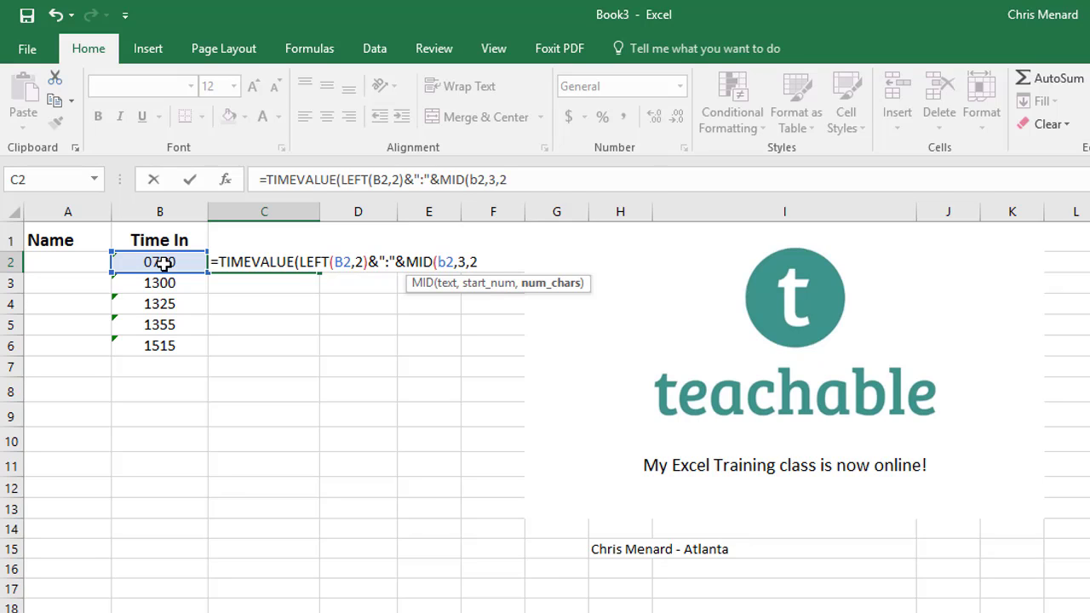
text()))
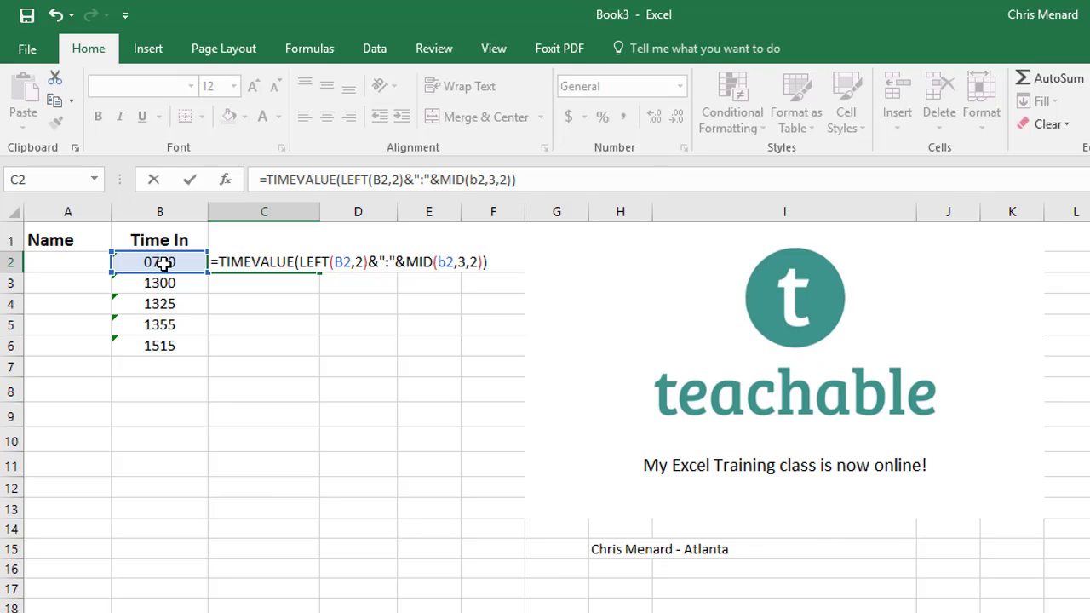
mouse_move(282, 370)
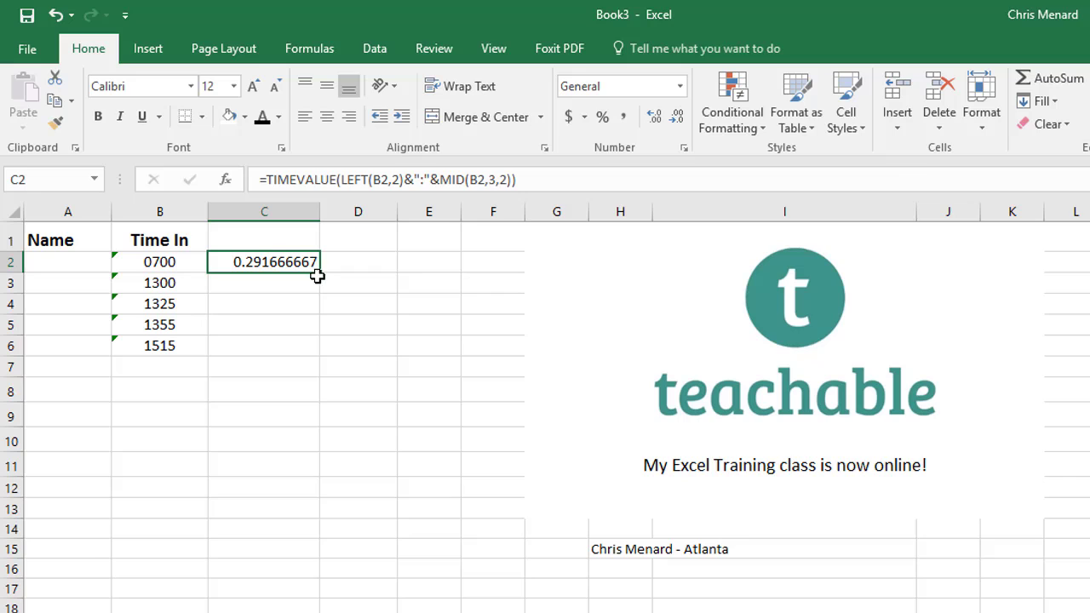
Fill the TIMEVALUE formula from C2 down to C6, giving decimals 0.2917 to 0.6354
drag(317, 271, 316, 345)
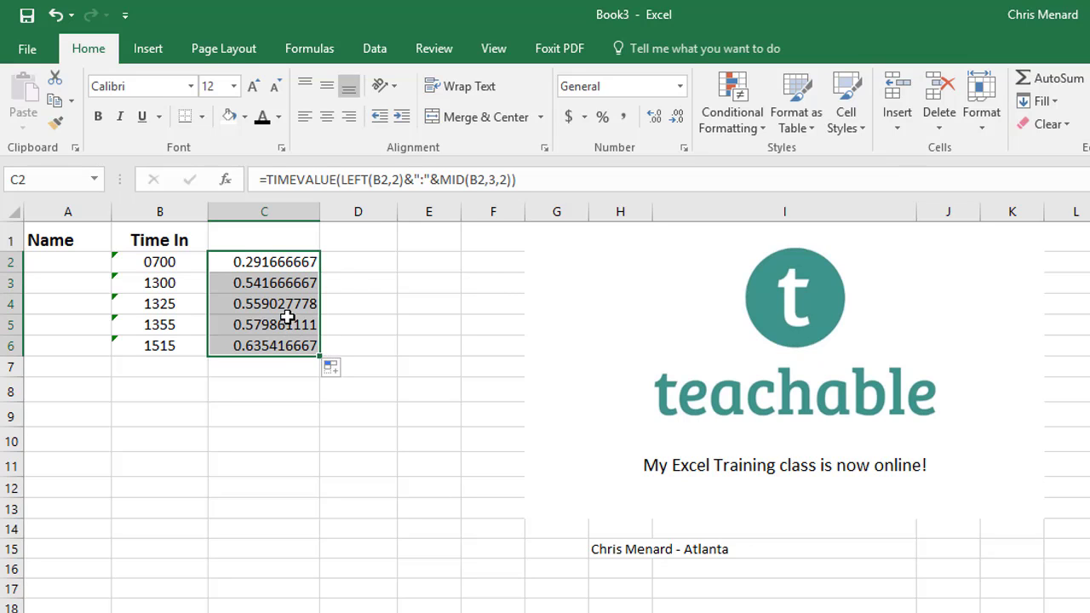
mouse_move(279, 313)
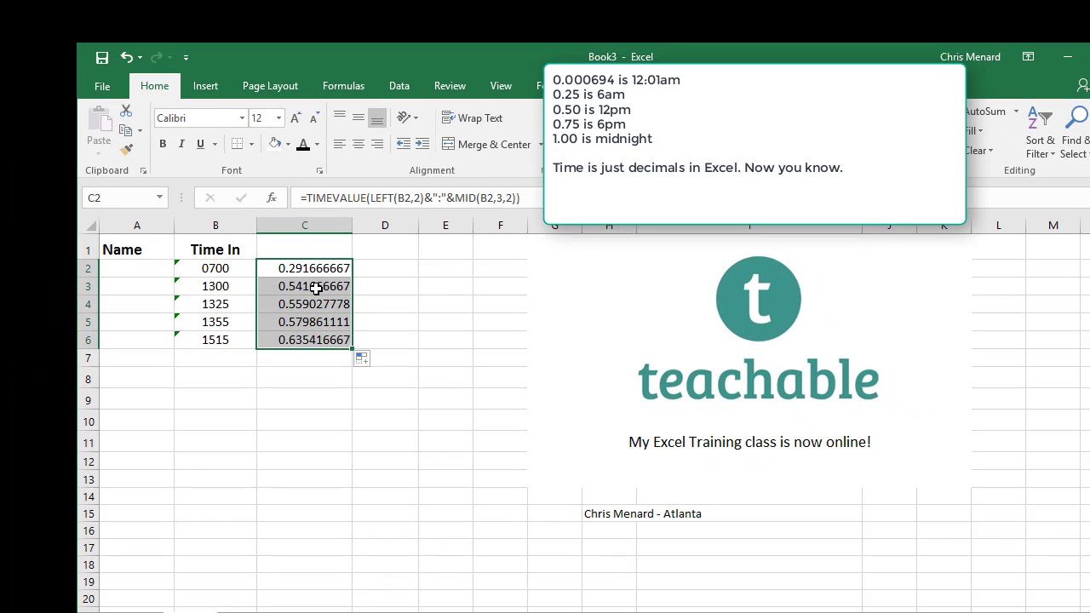
Format C2:C6 with the 1:30 PM 12-hour time format
right_click(315, 286)
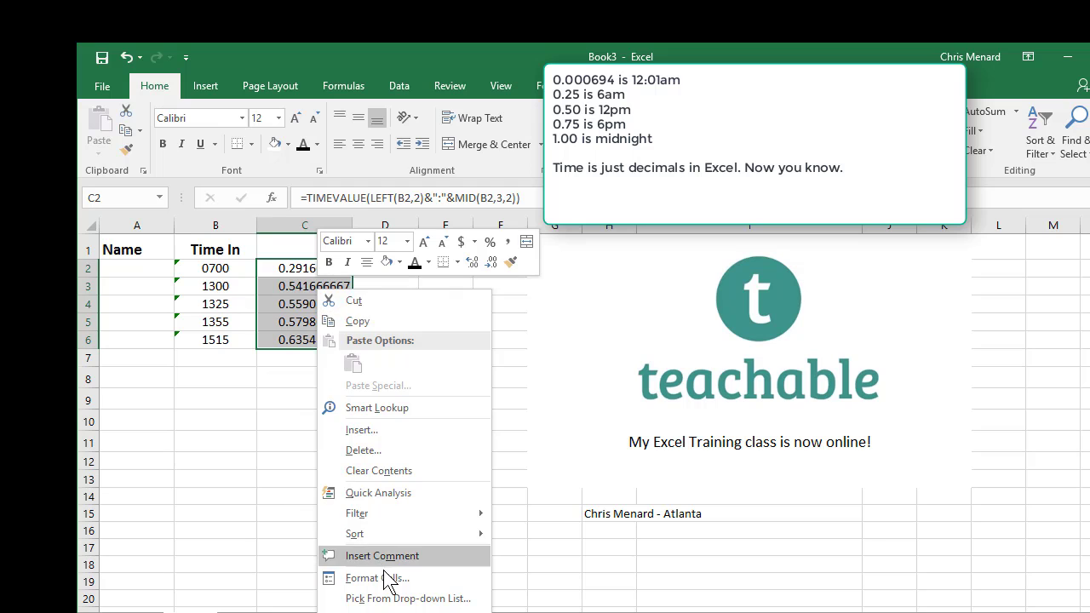
click(376, 578)
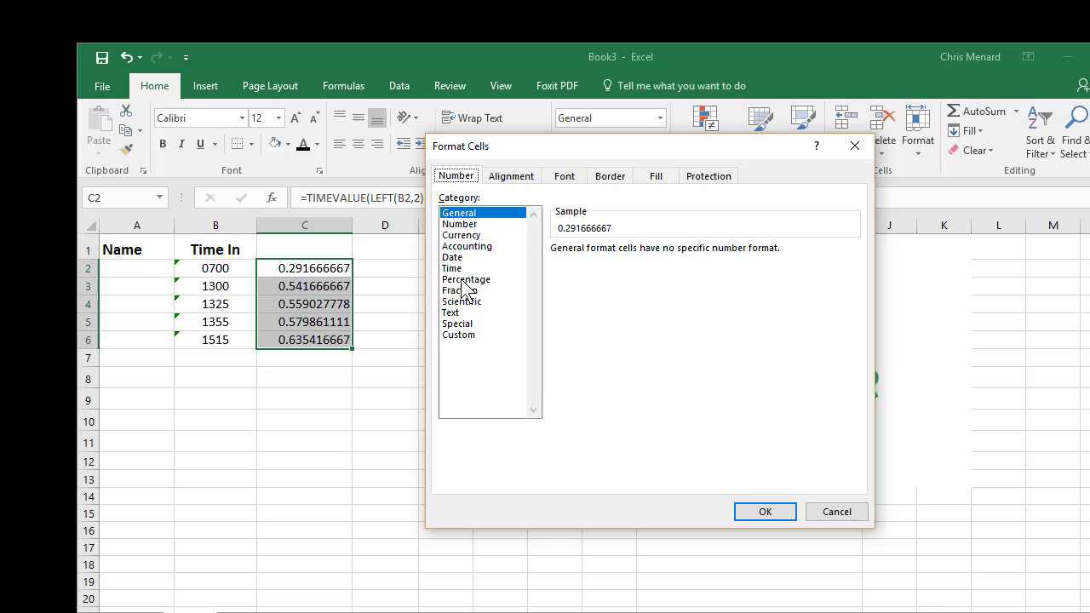
click(451, 268)
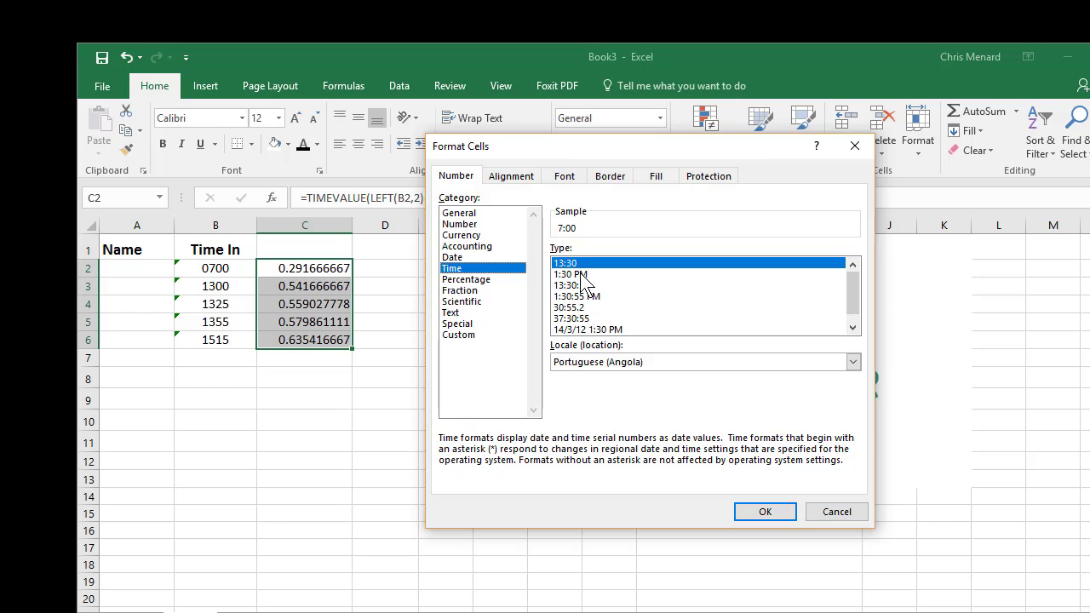
click(571, 273)
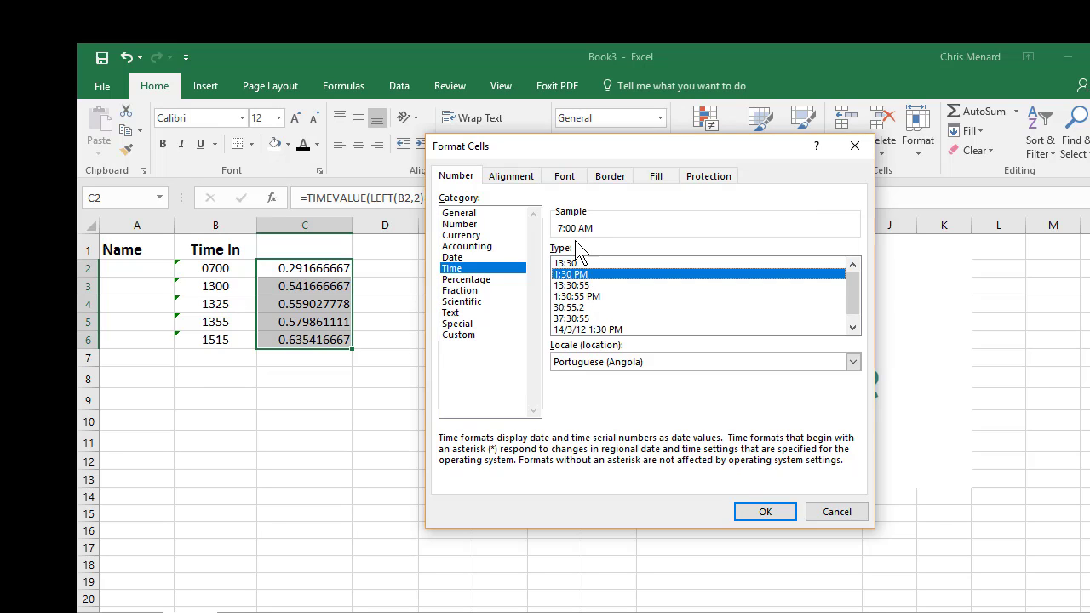
click(763, 511)
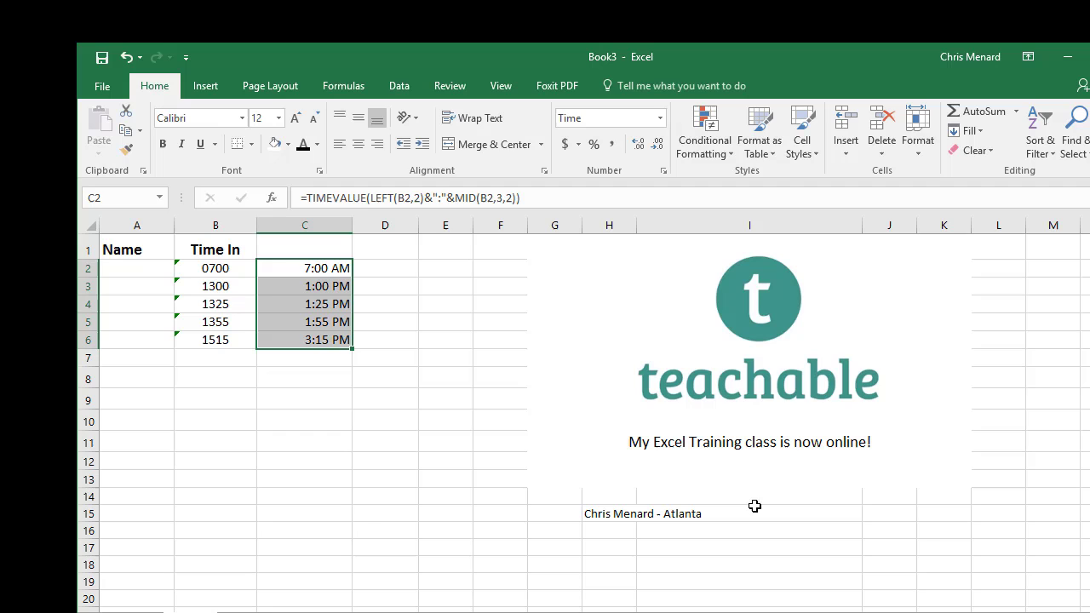
mouse_move(282, 286)
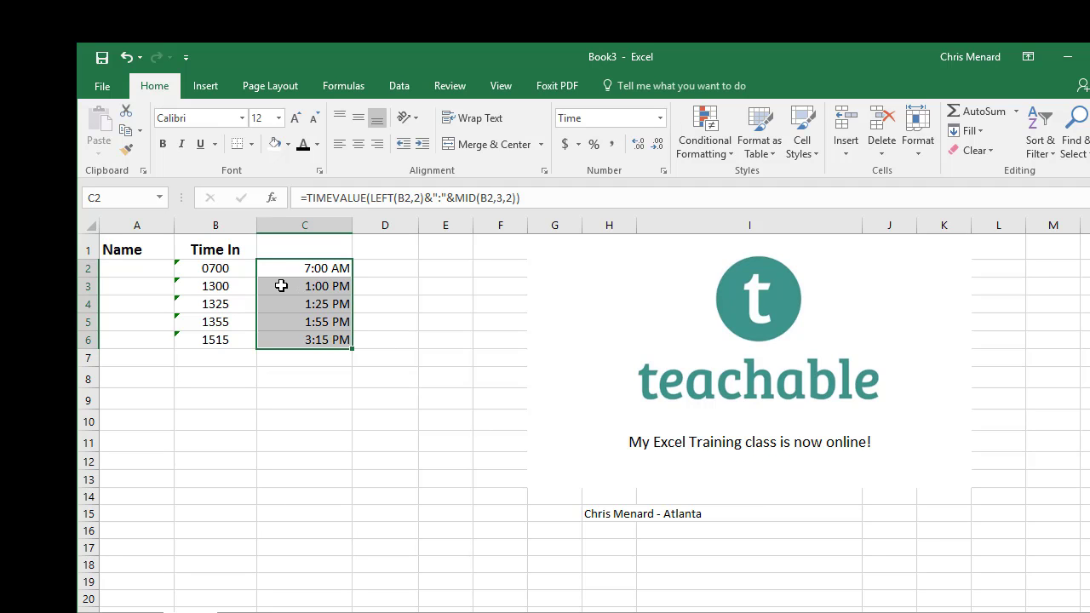
Reformat C2:C6 with the 13:30 24-hour time style
right_click(281, 285)
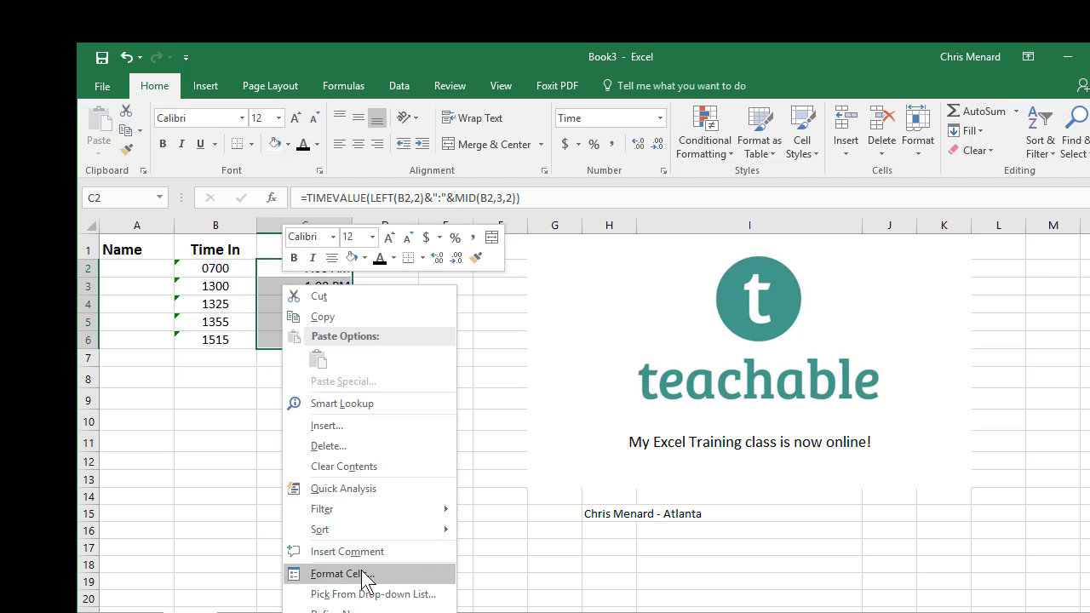
click(339, 573)
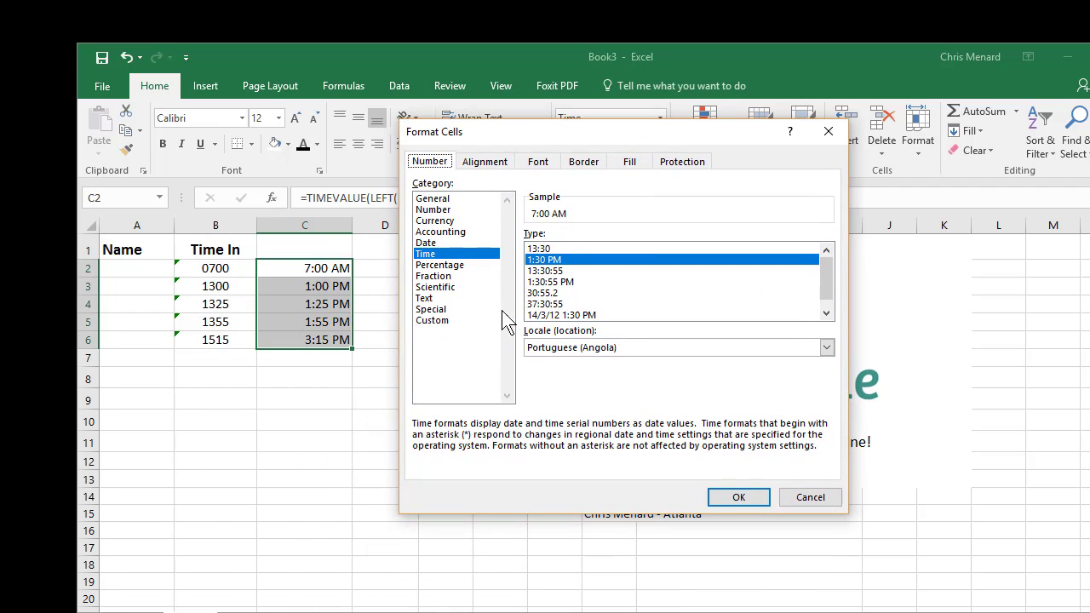
click(539, 248)
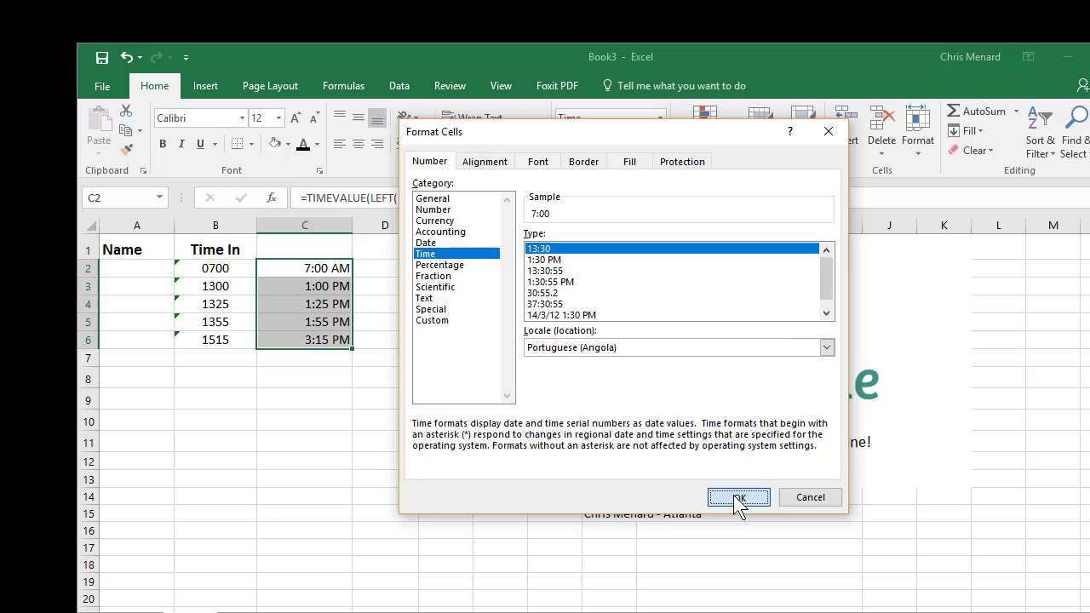
click(737, 497)
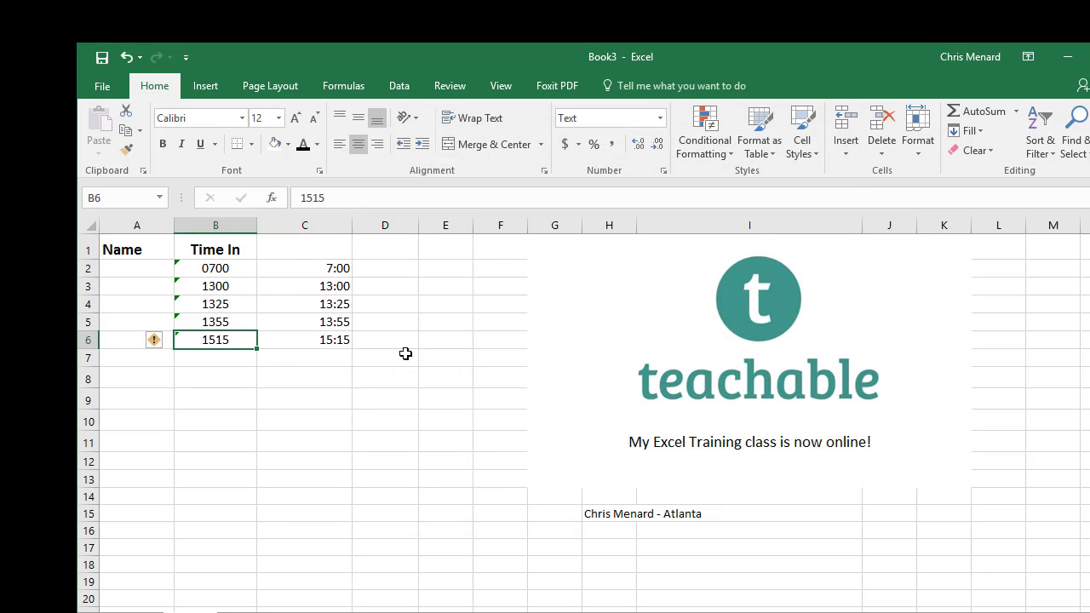
Change B6 to 2355 and show C2:C6 as 12-hour AM/PM times, ending at 11:55 PM
text(2355)
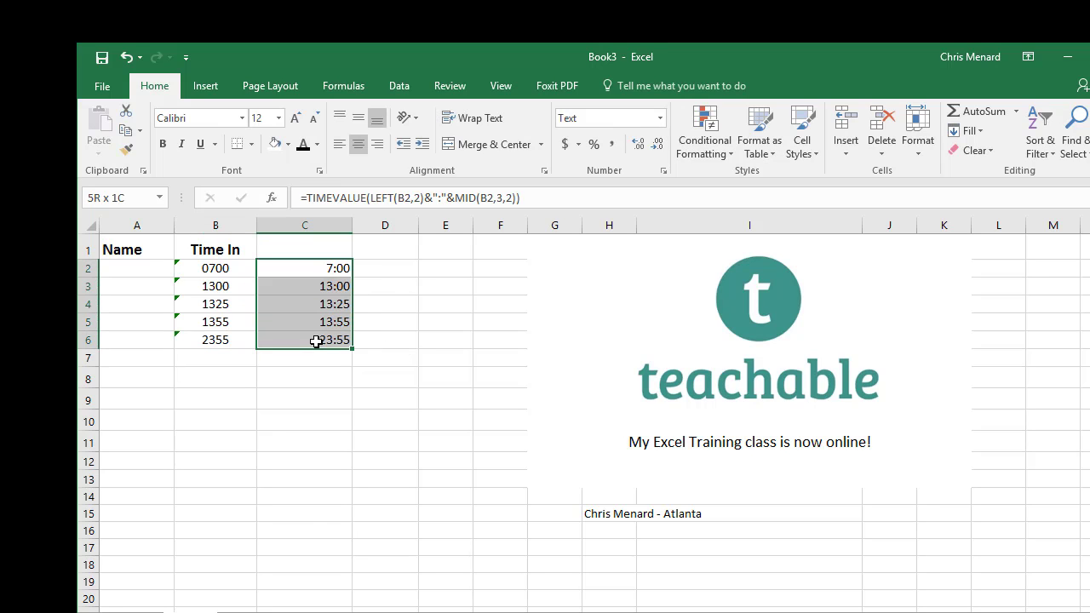
right_click(317, 339)
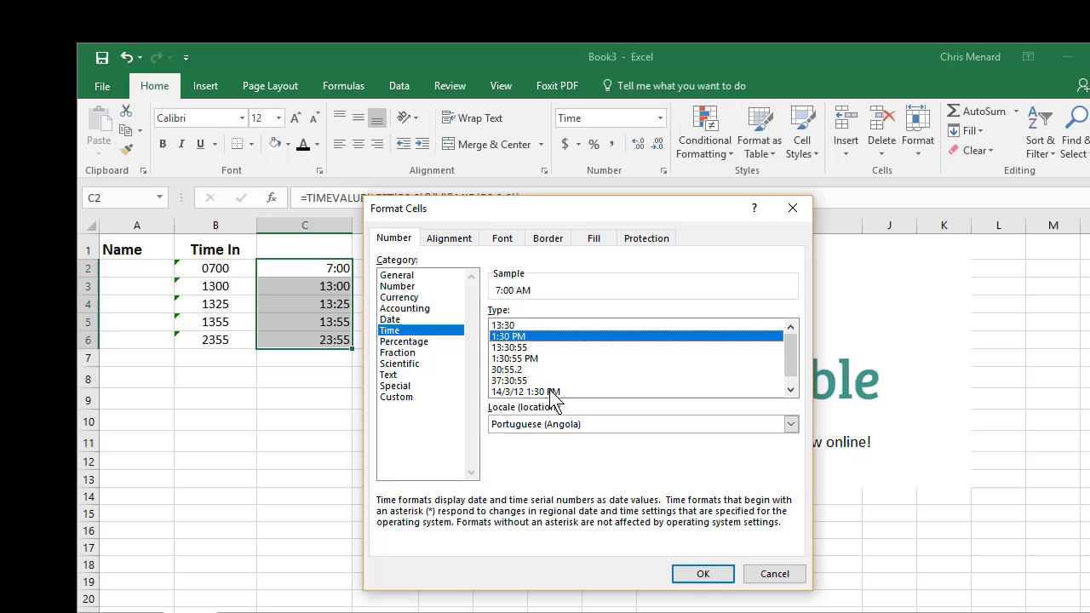
click(702, 573)
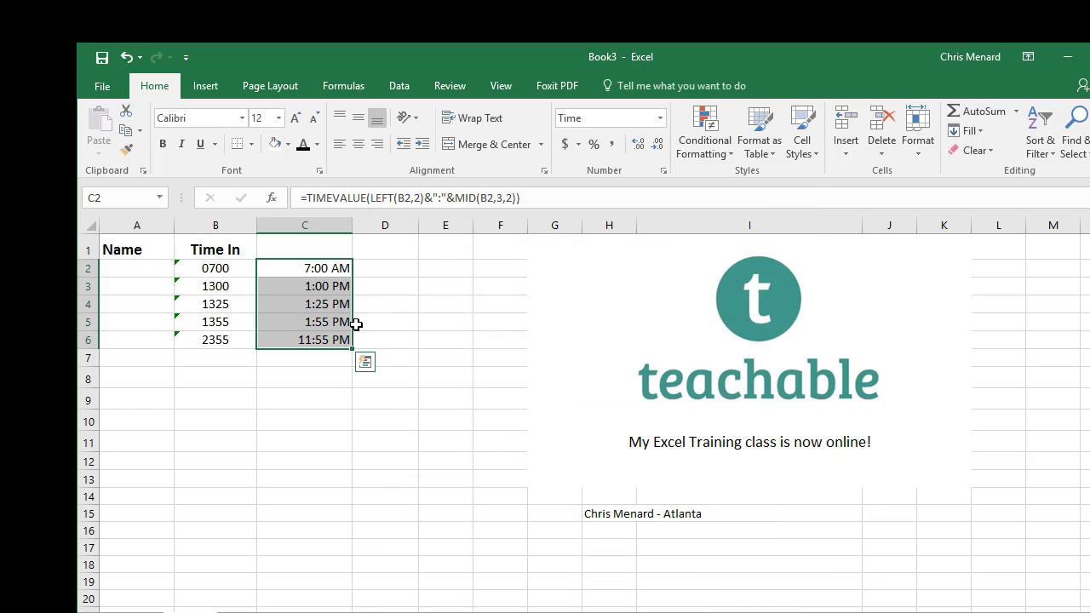
click(304, 267)
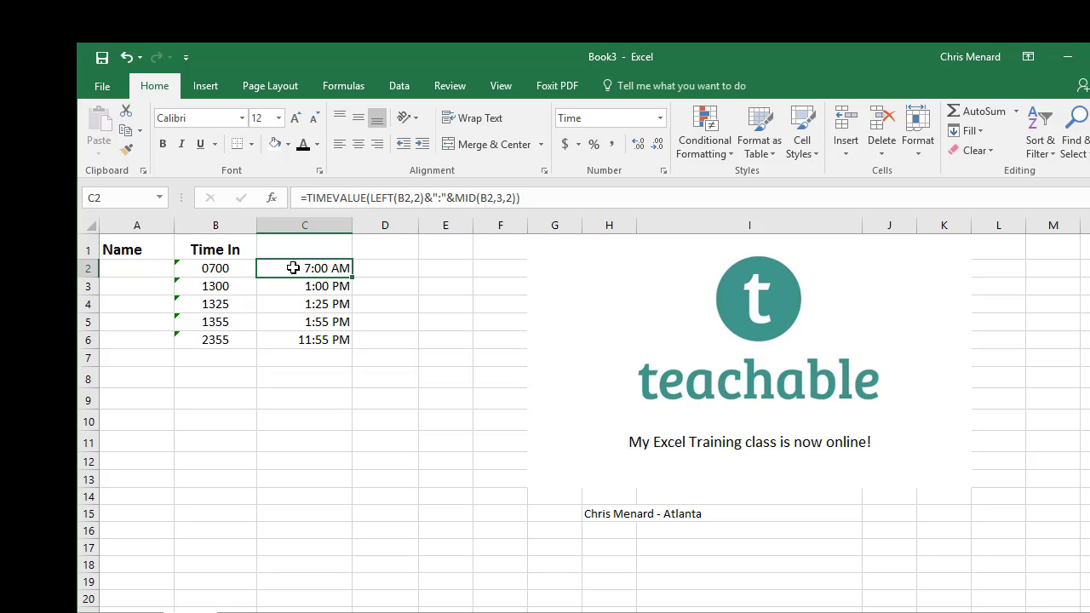
mouse_move(395, 384)
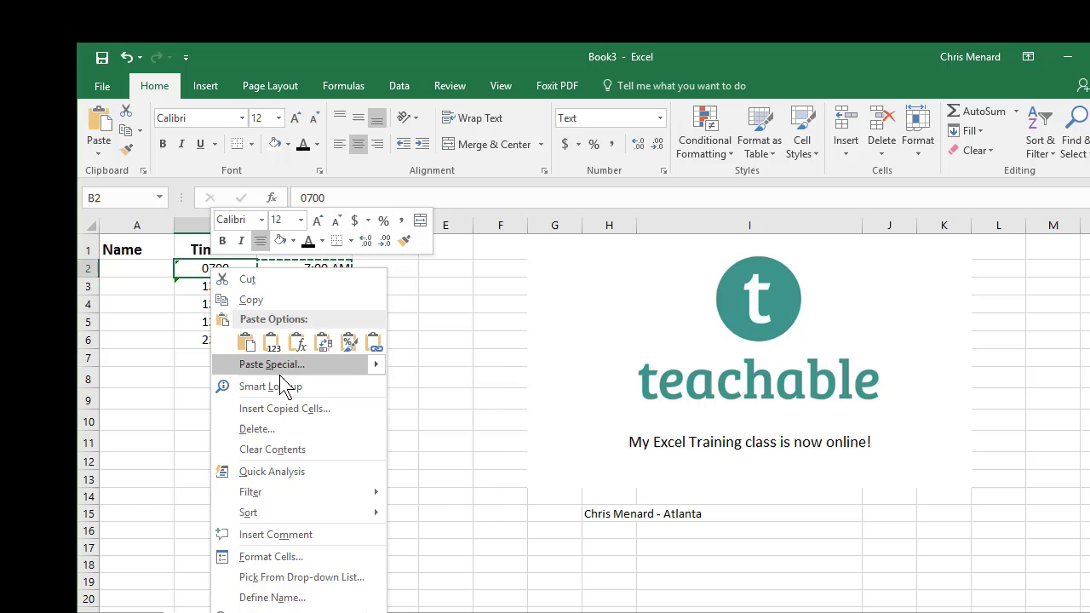
Paste Special the converted times over column B as values and number formats
click(272, 364)
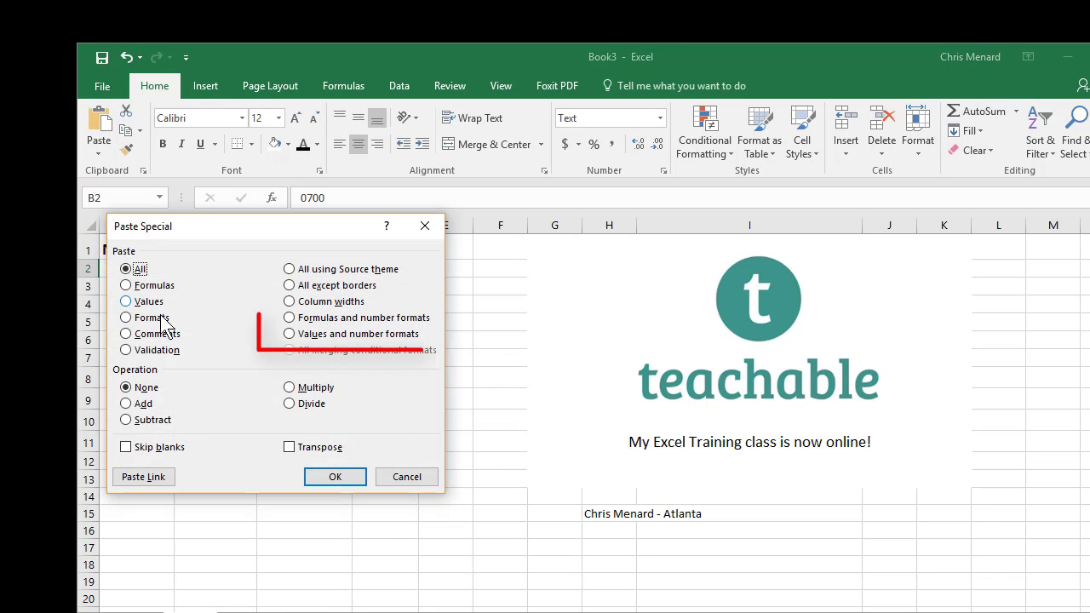
click(289, 333)
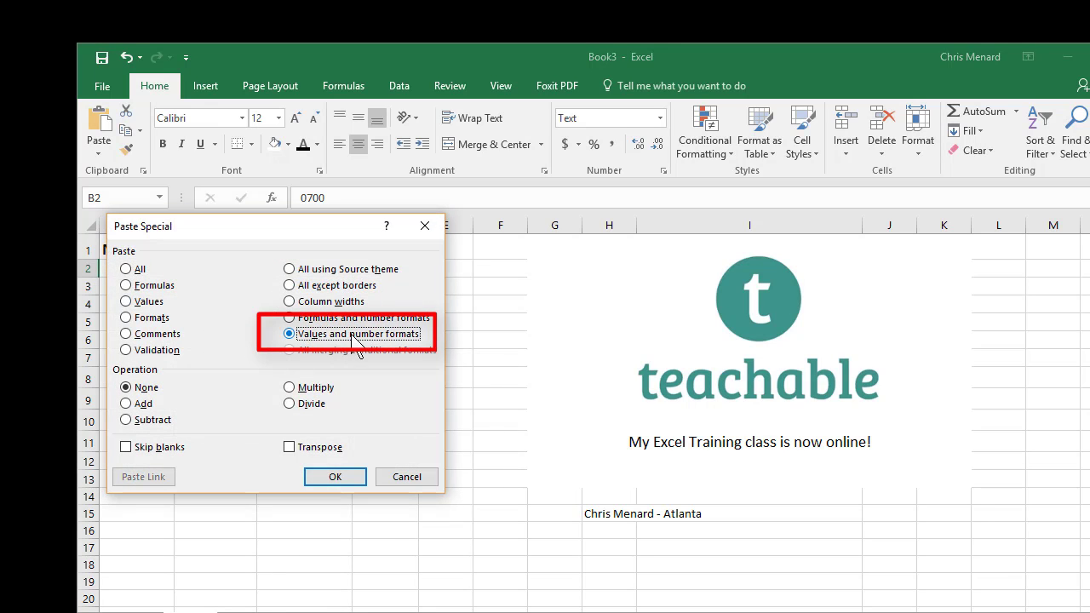
click(334, 476)
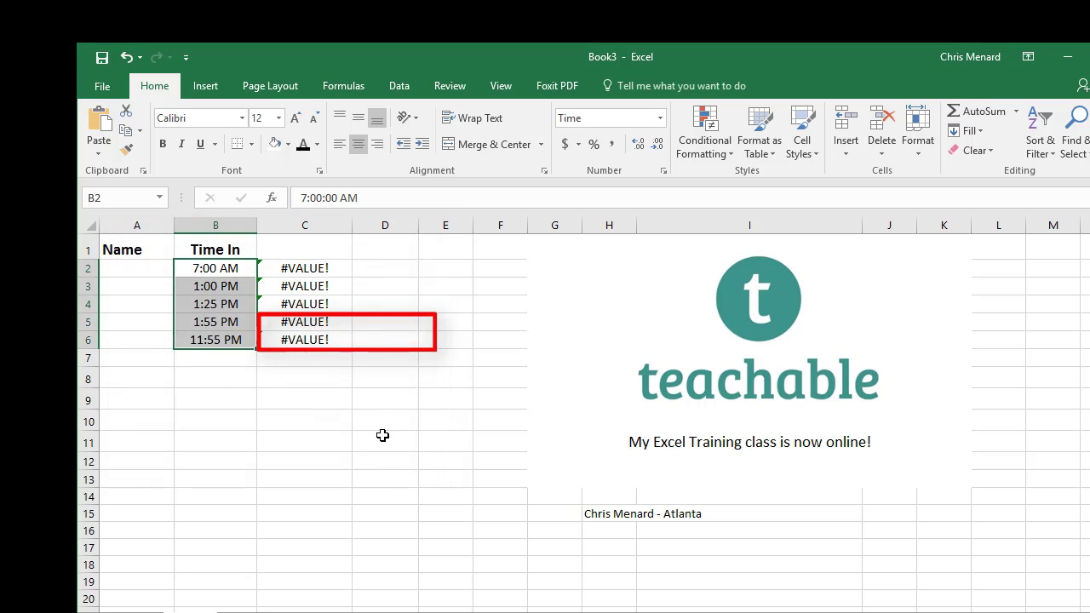